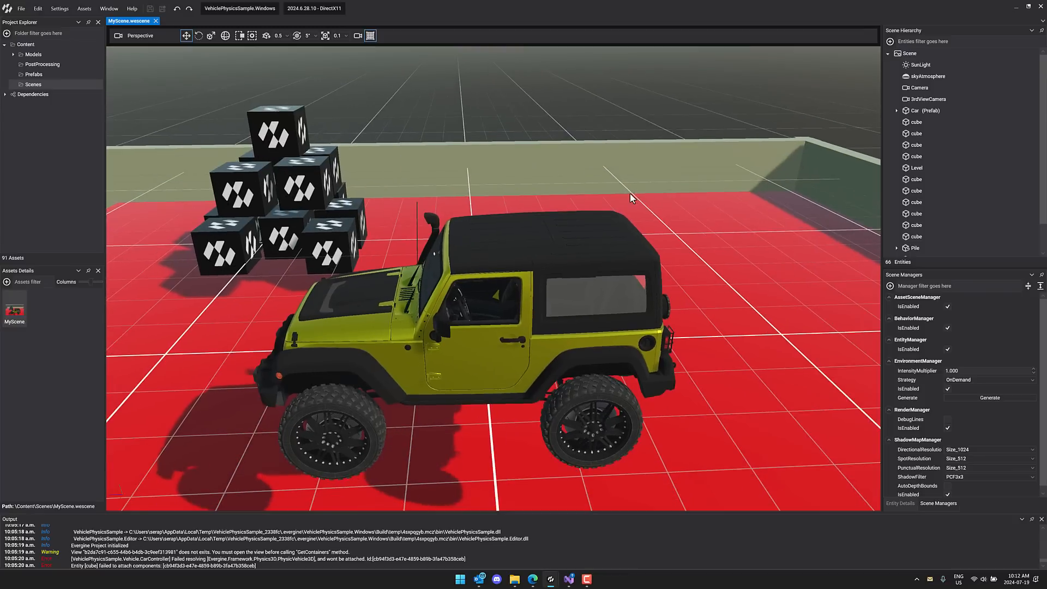
- Orbit around the car, select the Car prefab, and close the running VehiclePhysicsSample
drag(631, 199, 621, 191)
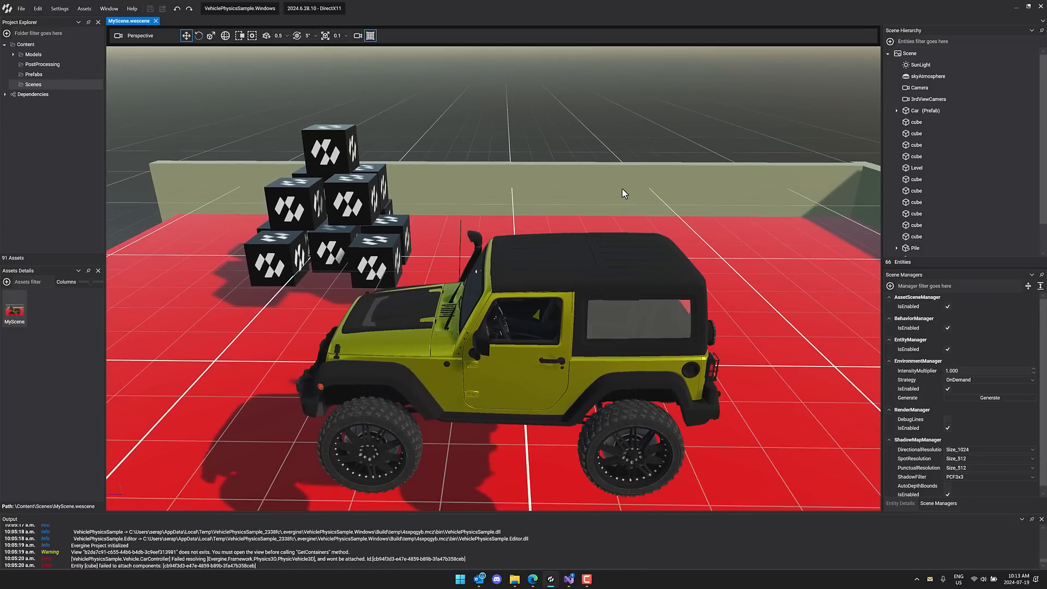
drag(622, 194, 583, 162)
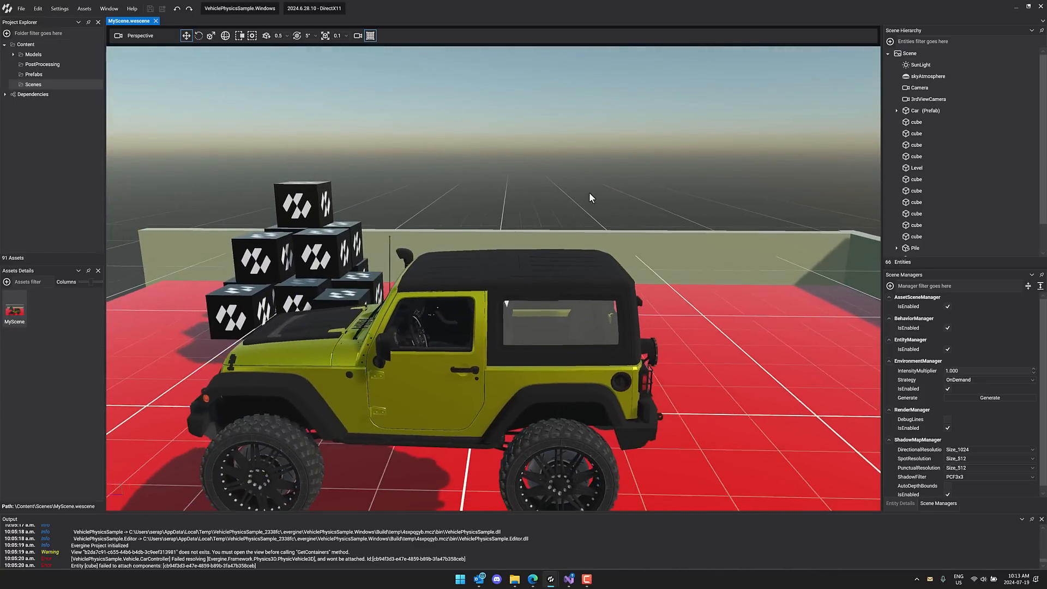
click(923, 110)
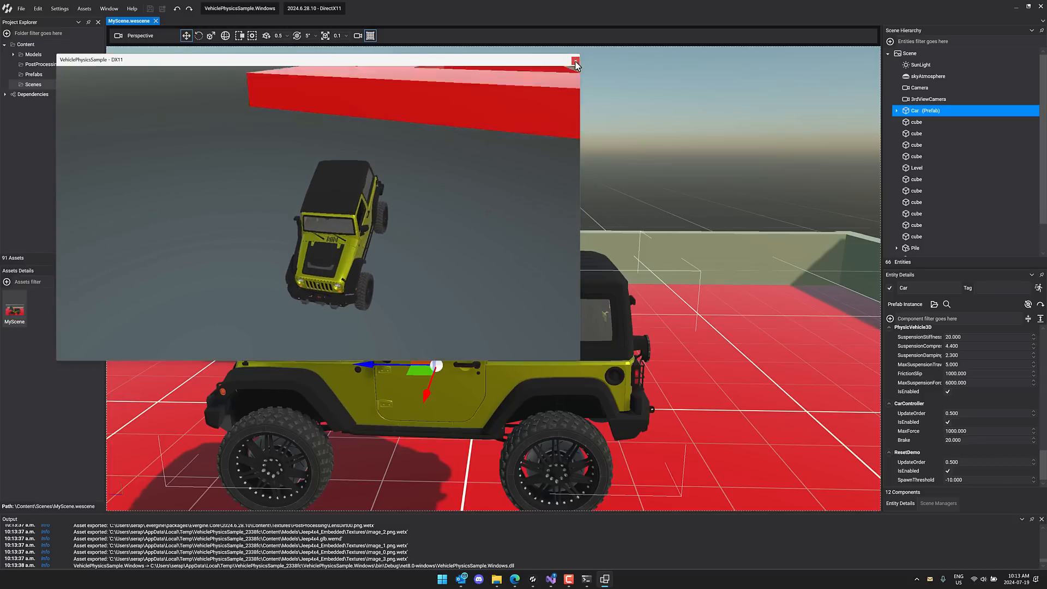
click(574, 60)
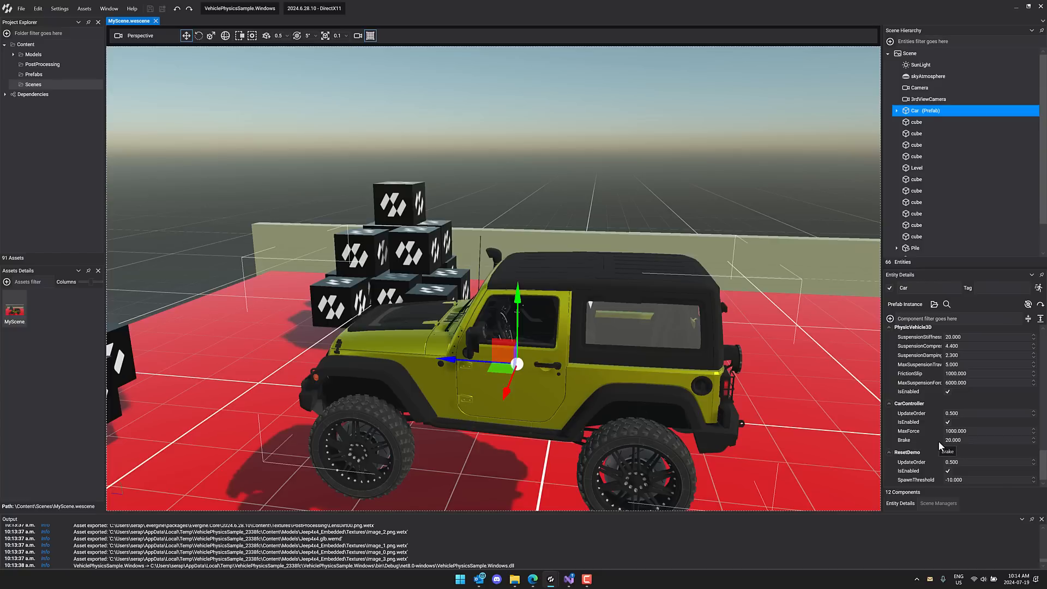
mouse_move(916, 363)
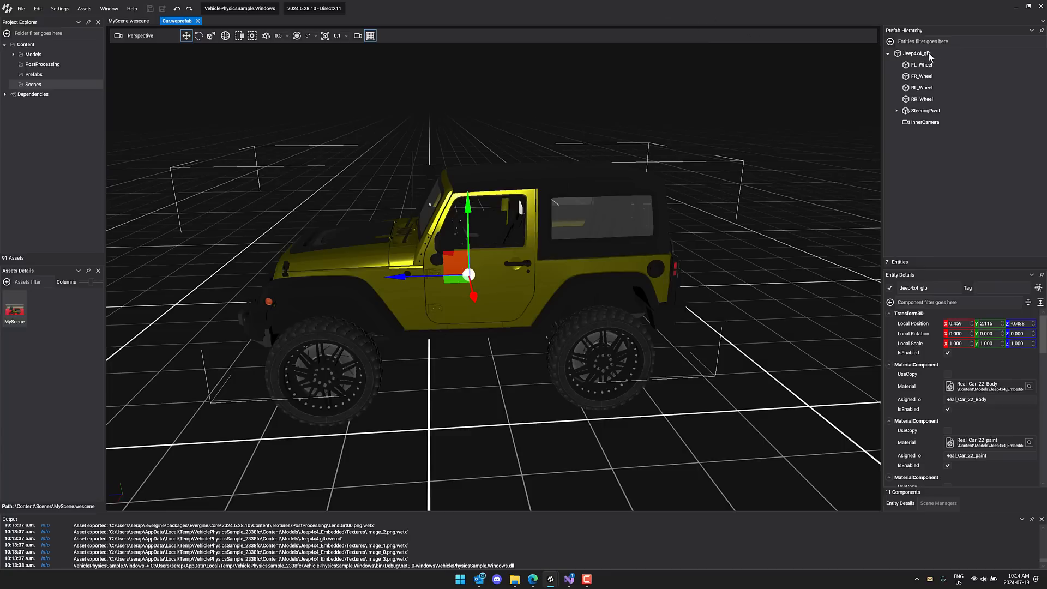
- Select the Jeep4x4_glb root, scroll to its CarController settings, and open the component picker
click(916, 53)
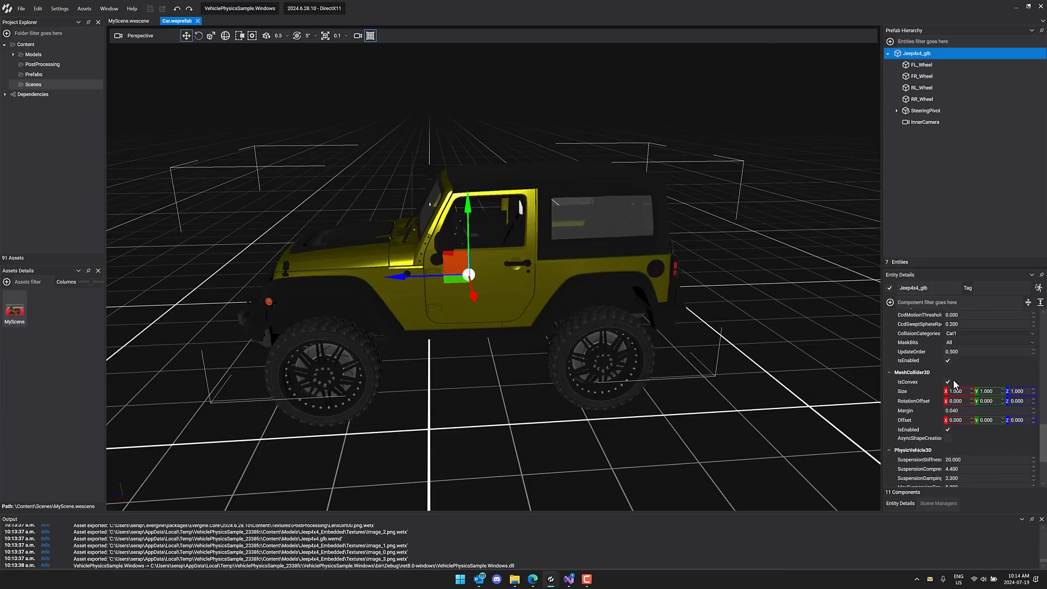
scroll(down, 3)
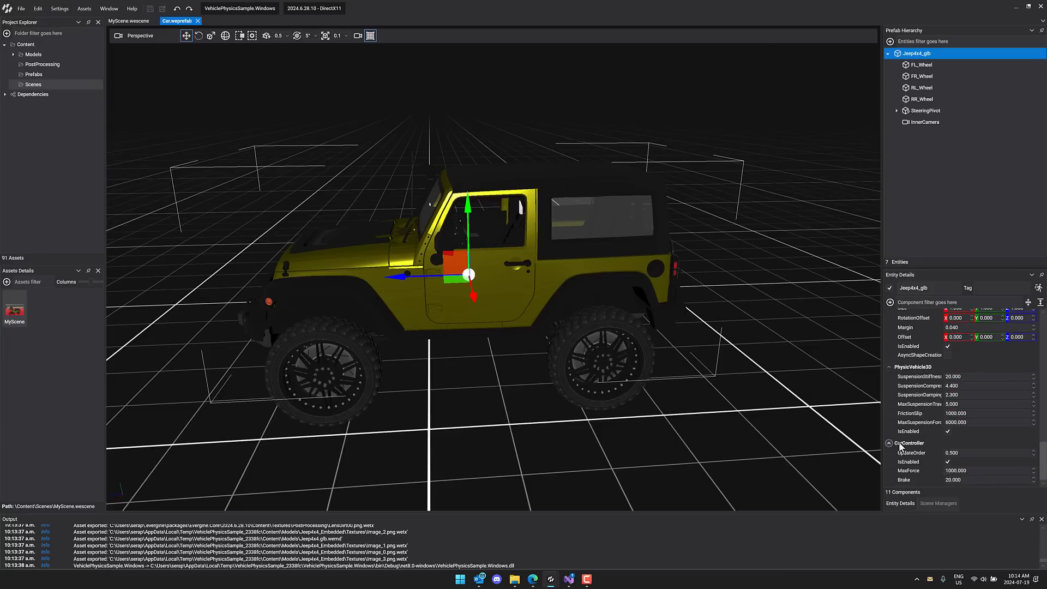
click(889, 302)
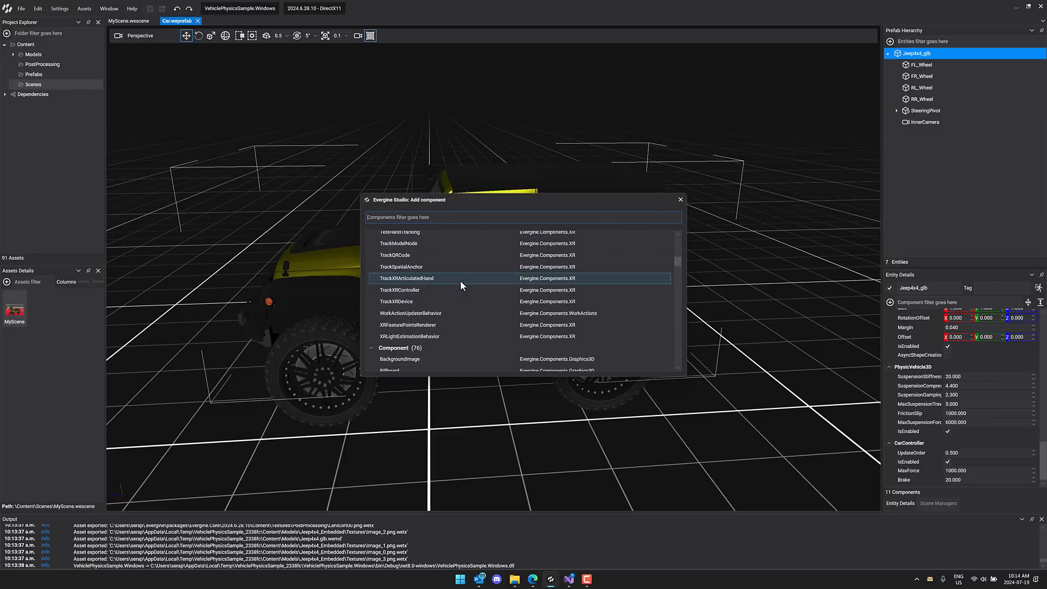
- Dismiss the component picker and open the Windows C# project in Visual Studio
scroll(down, 3)
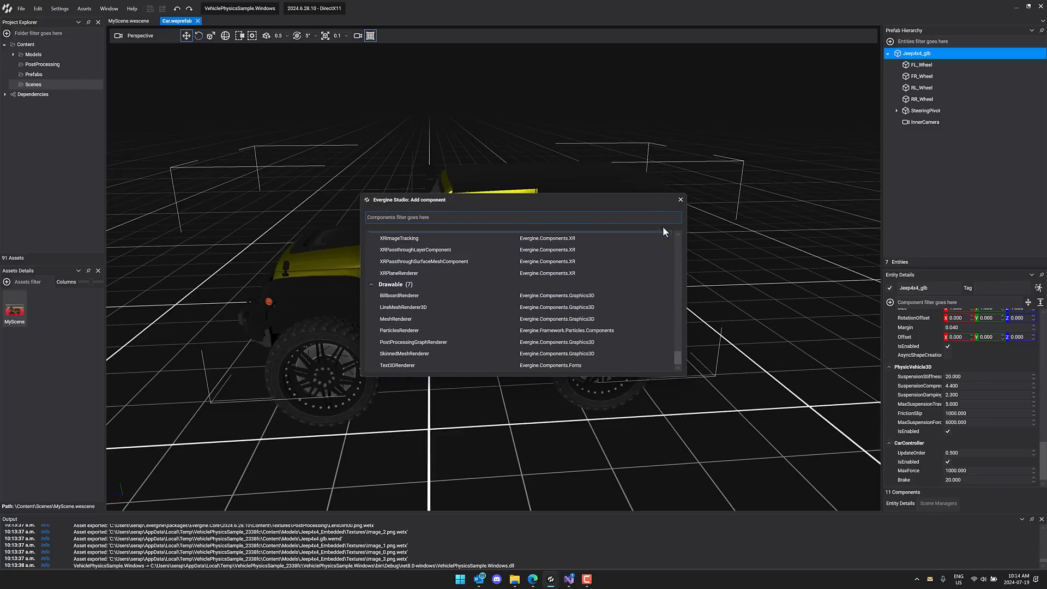
click(20, 8)
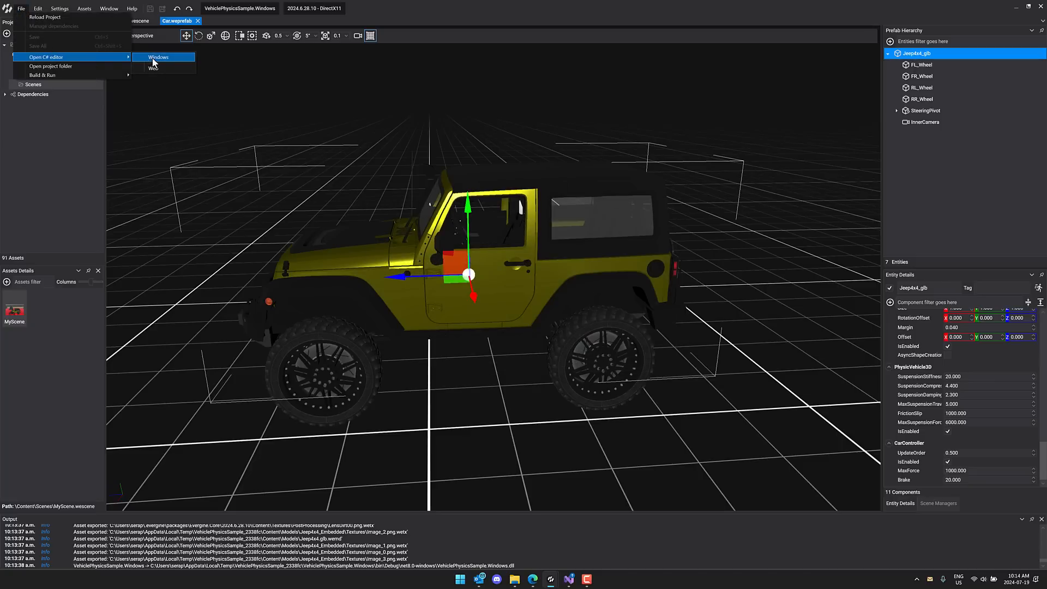
click(158, 56)
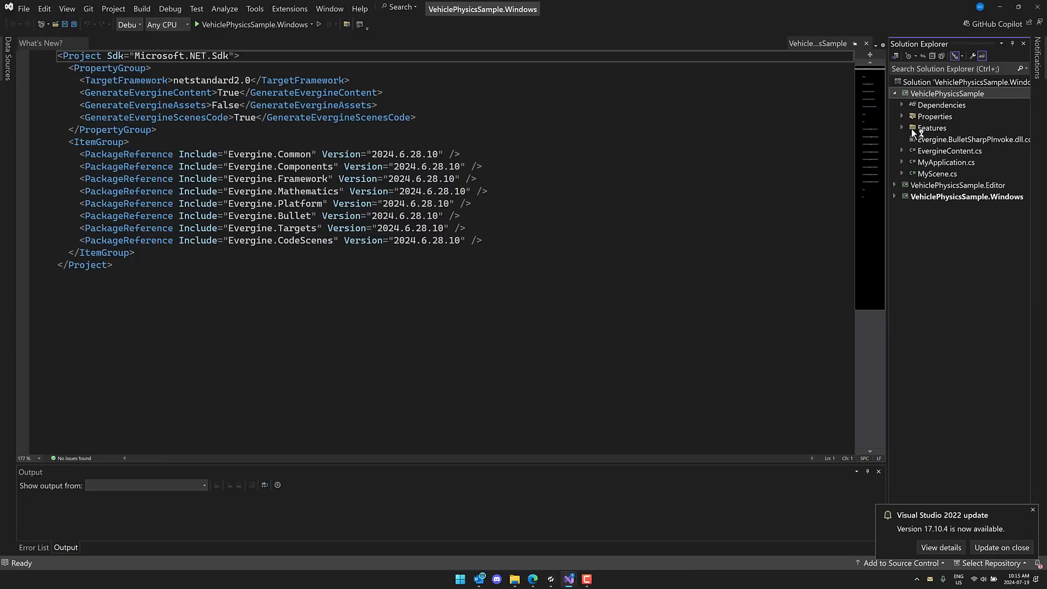
- Open CarController.cs from the Features > Vehicle folder in Solution Explorer
click(903, 127)
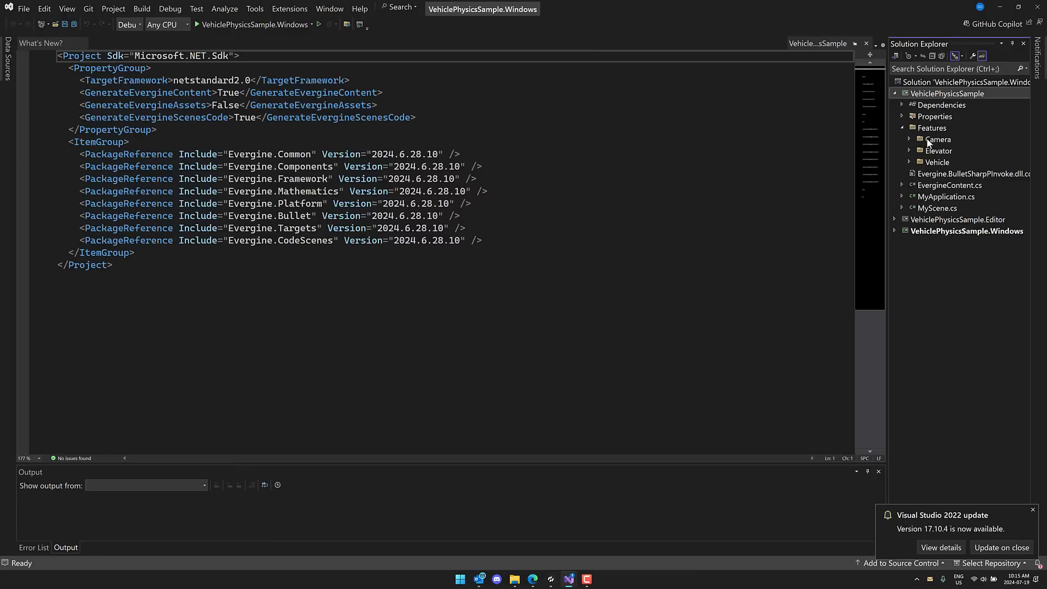
click(938, 161)
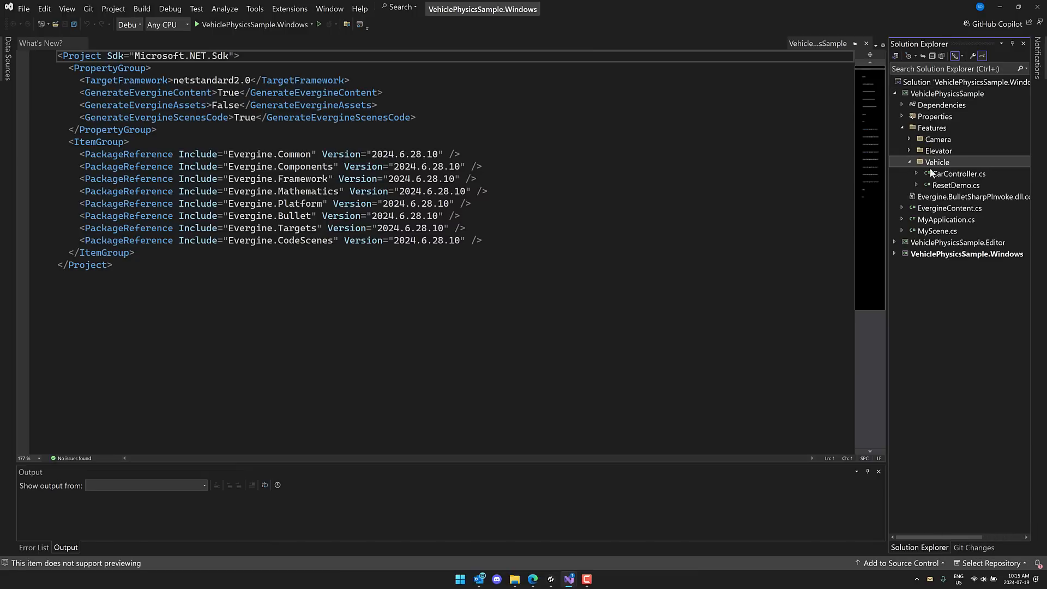
double_click(960, 174)
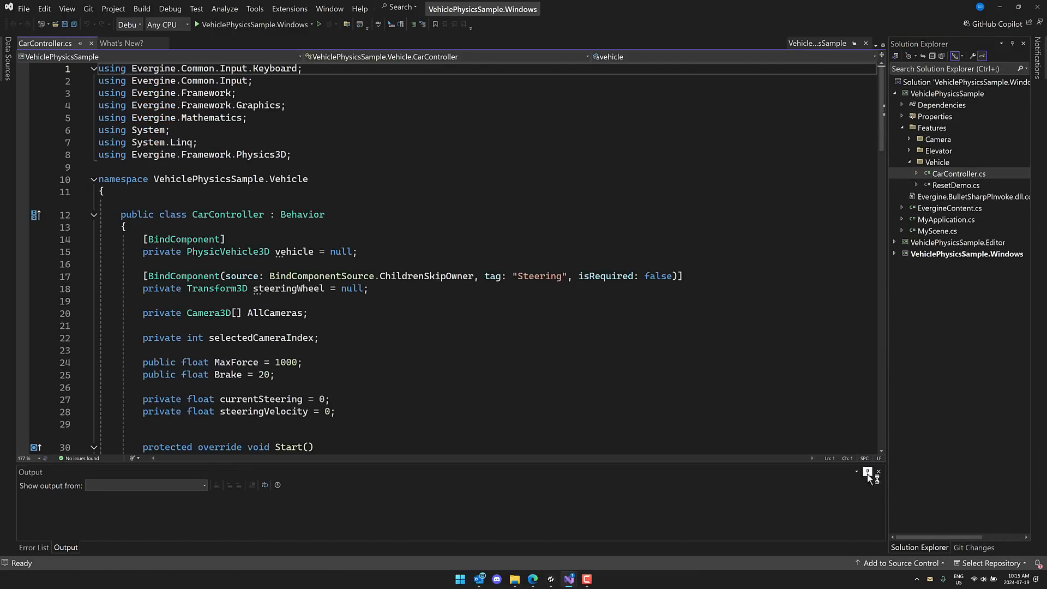
- Switch Output to the Error List, highlight Behavior, scroll the code, and change windows
click(33, 547)
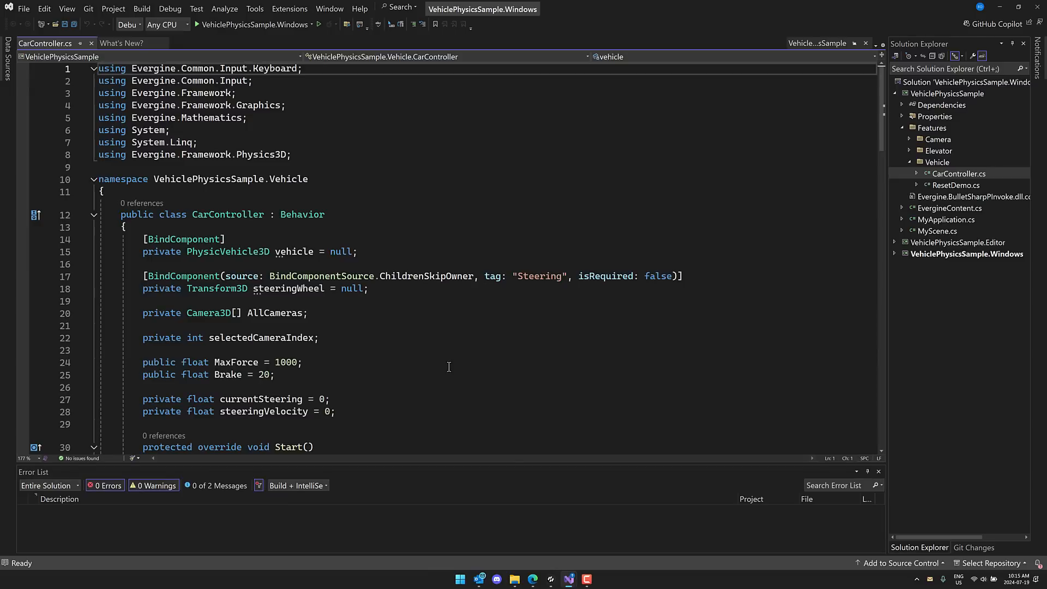
double_click(302, 215)
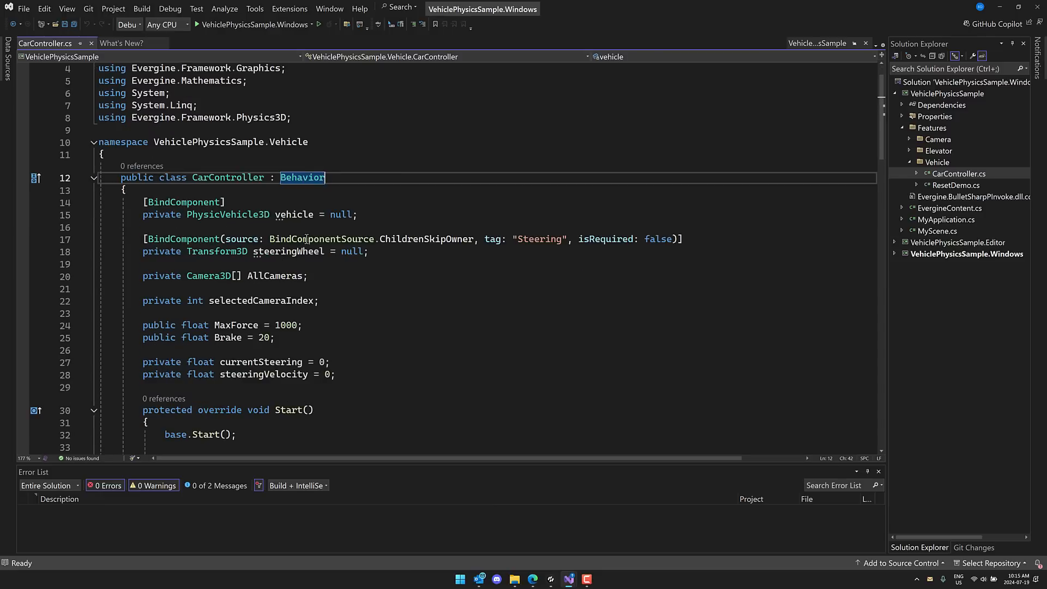
scroll(down, 3)
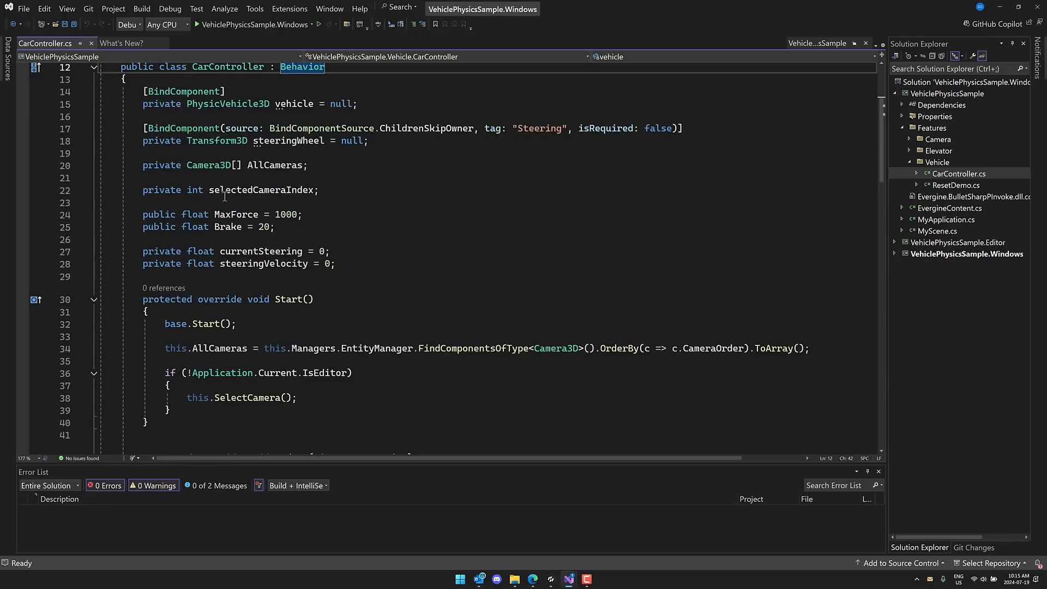
key(alt+tab)
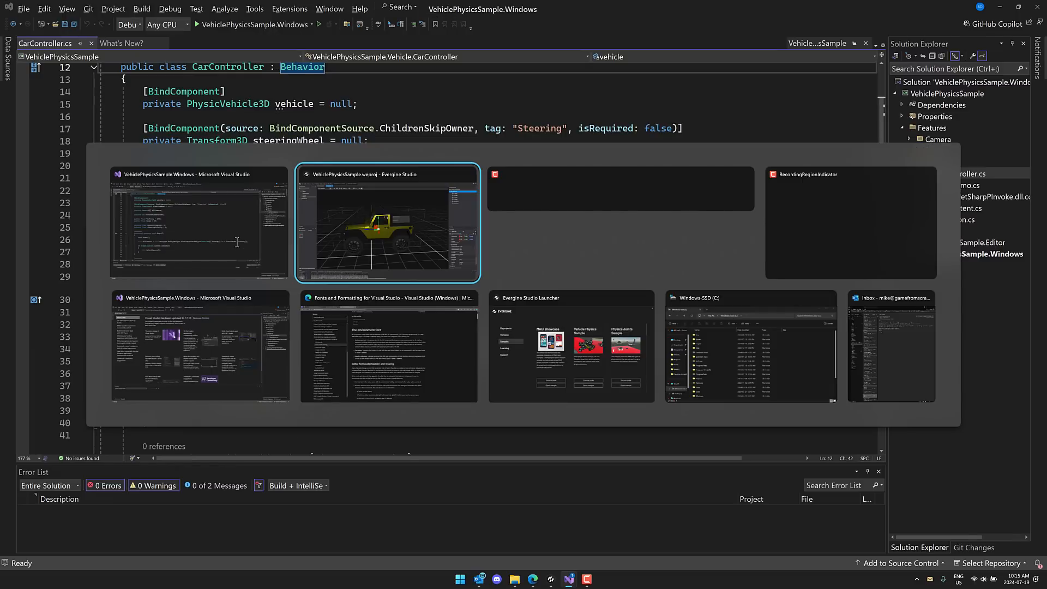
click(386, 223)
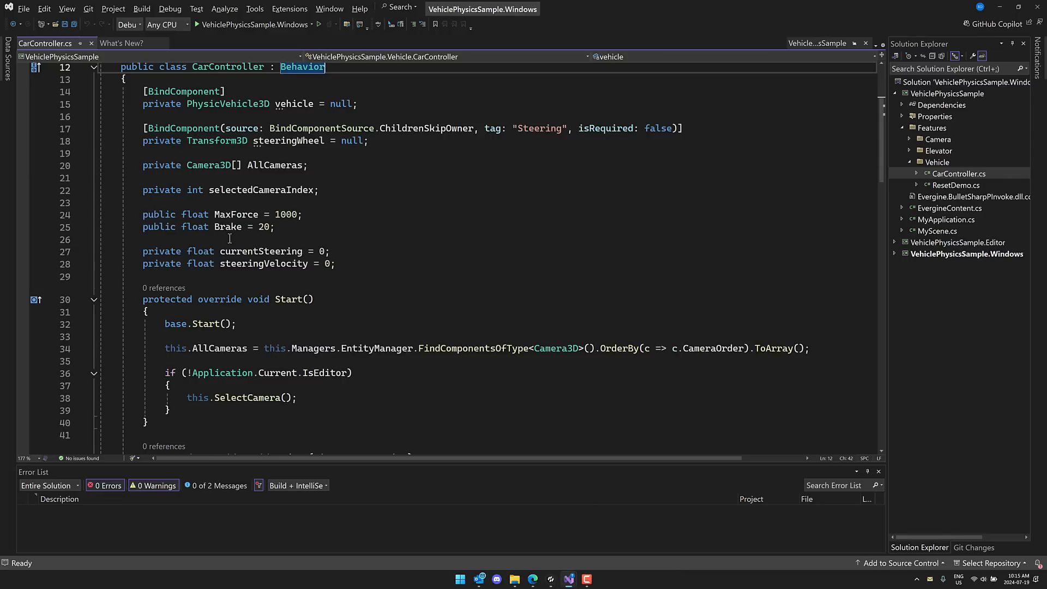
mouse_move(383, 238)
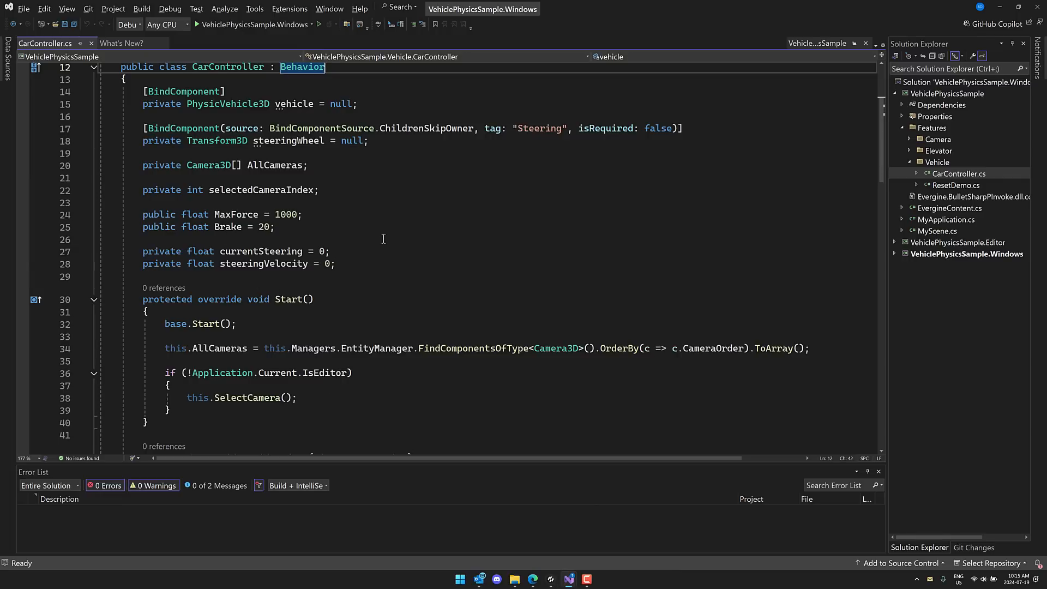
scroll(down, 3)
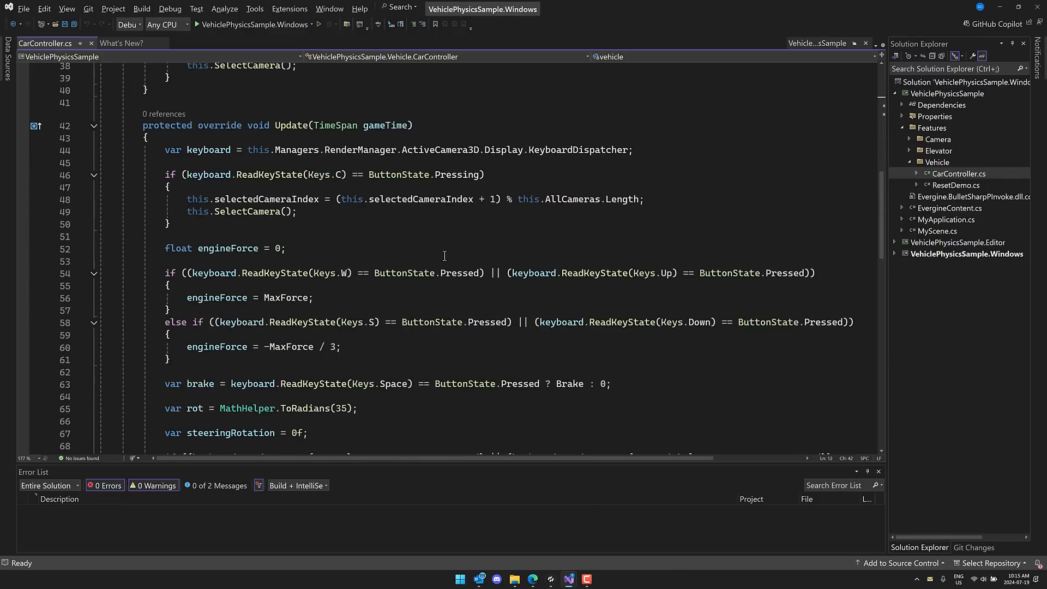
scroll(down, 3)
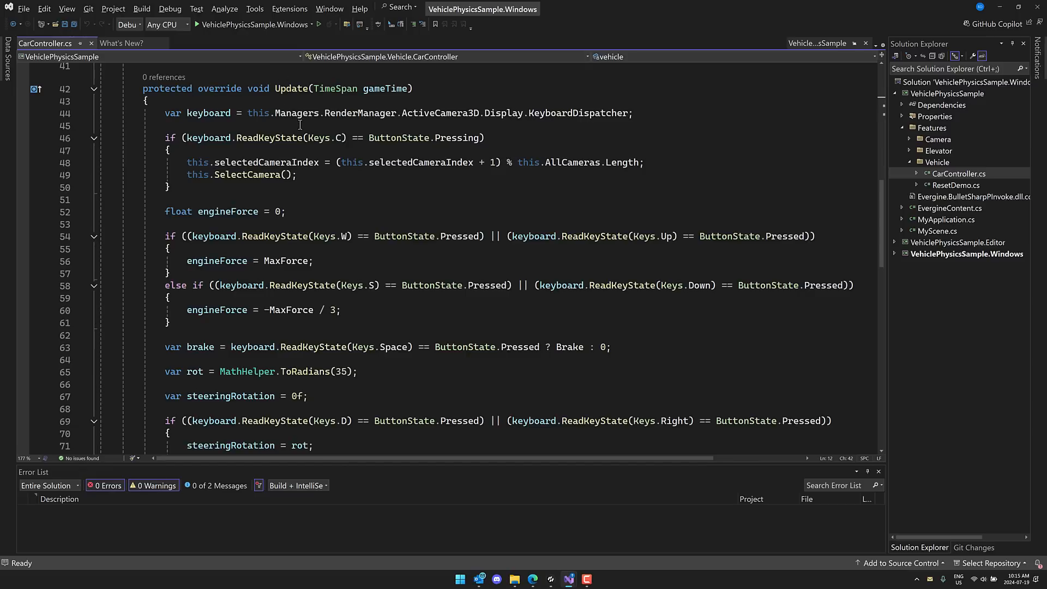
mouse_move(239, 125)
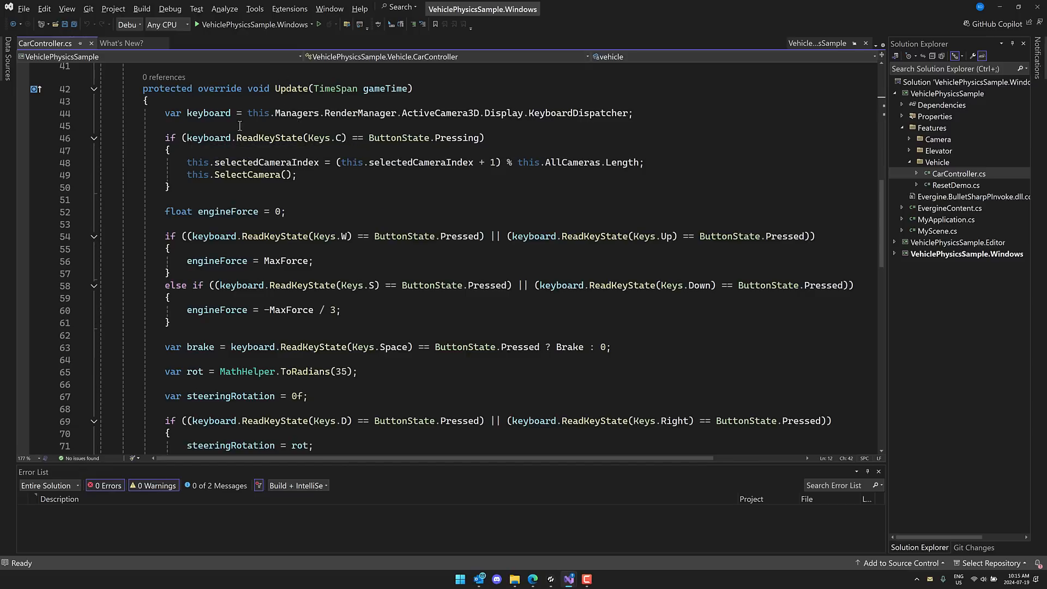
mouse_move(402, 112)
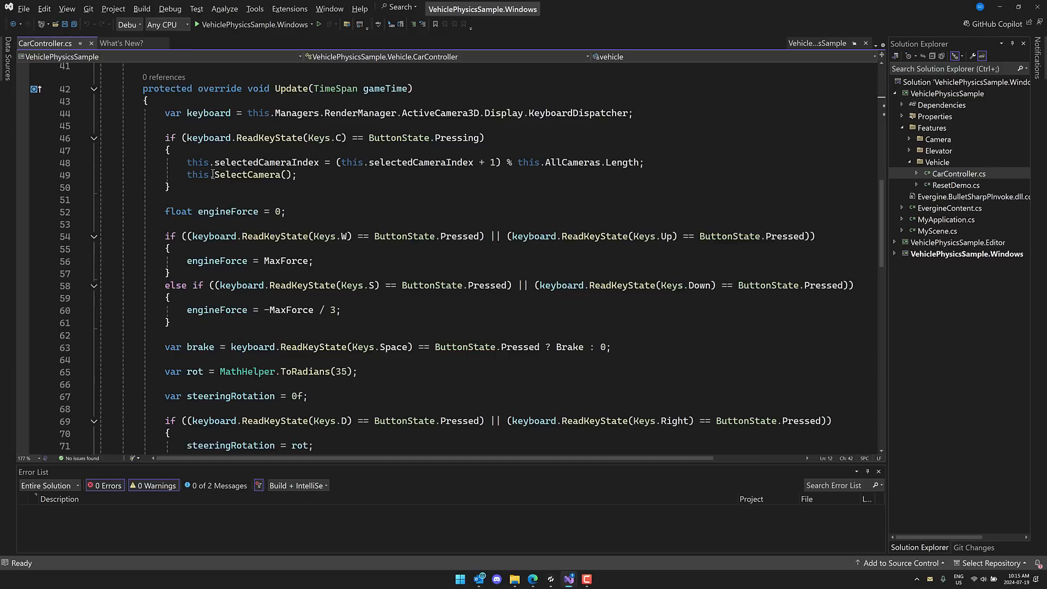
scroll(down, 3)
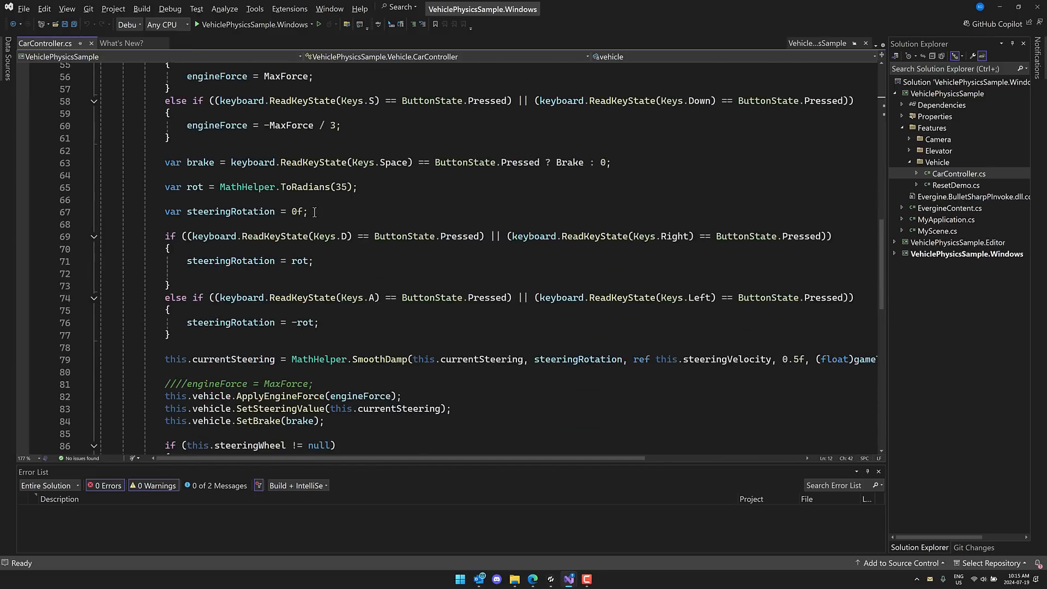
scroll(down, 3)
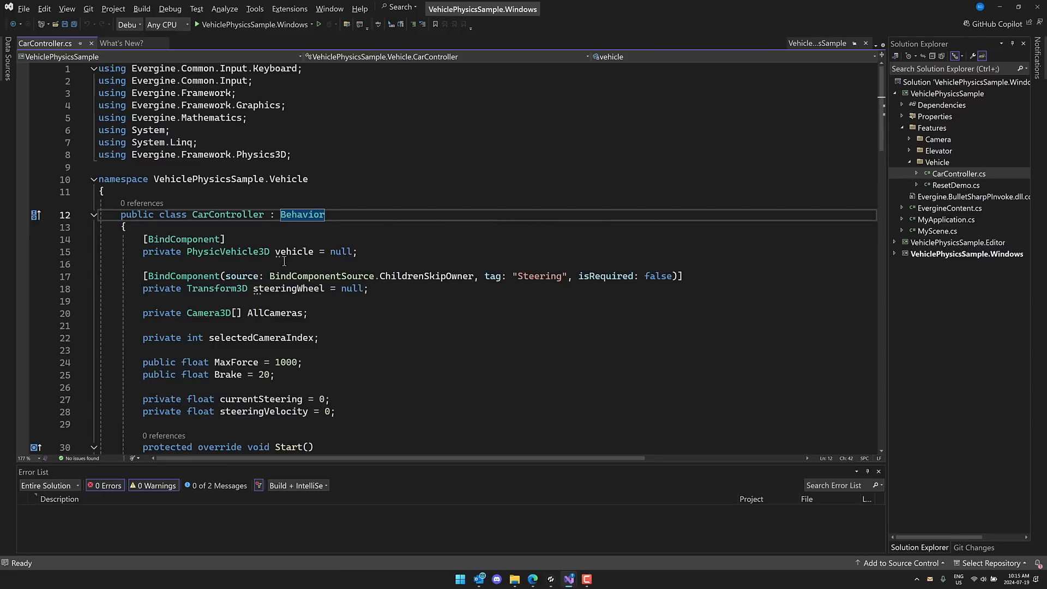
mouse_move(609, 557)
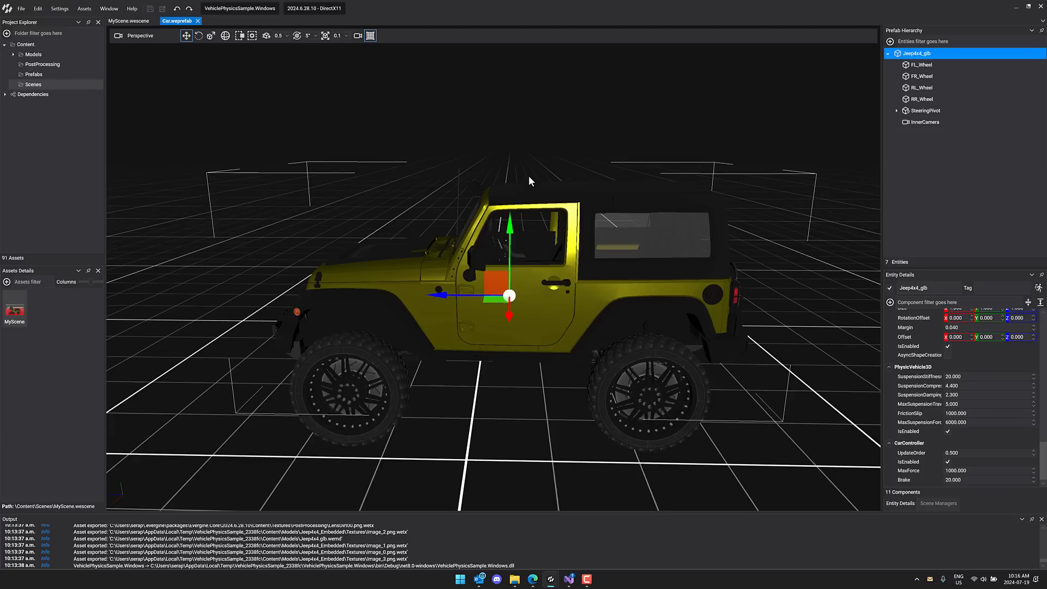
mouse_move(315, 52)
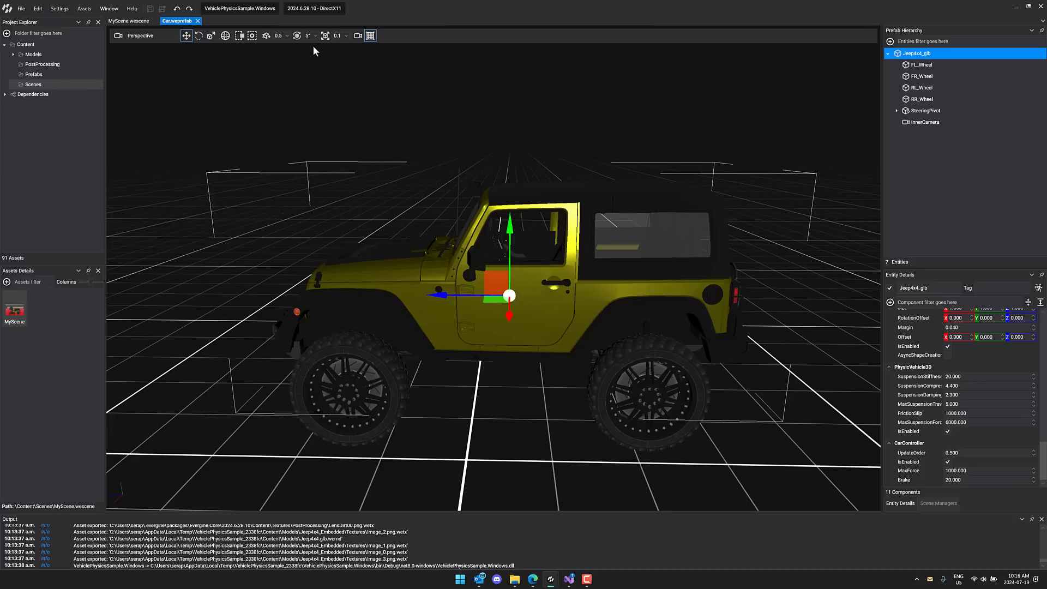
- Return to the MyScene.wescene tab showing the Car entity's CarController and ResetDemo
click(128, 20)
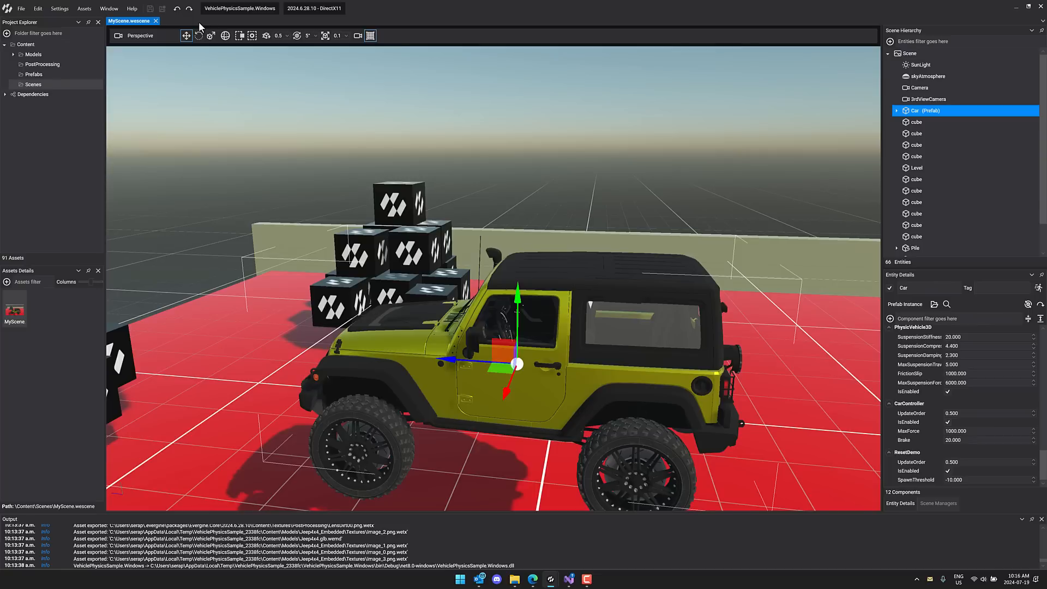
mouse_move(676, 243)
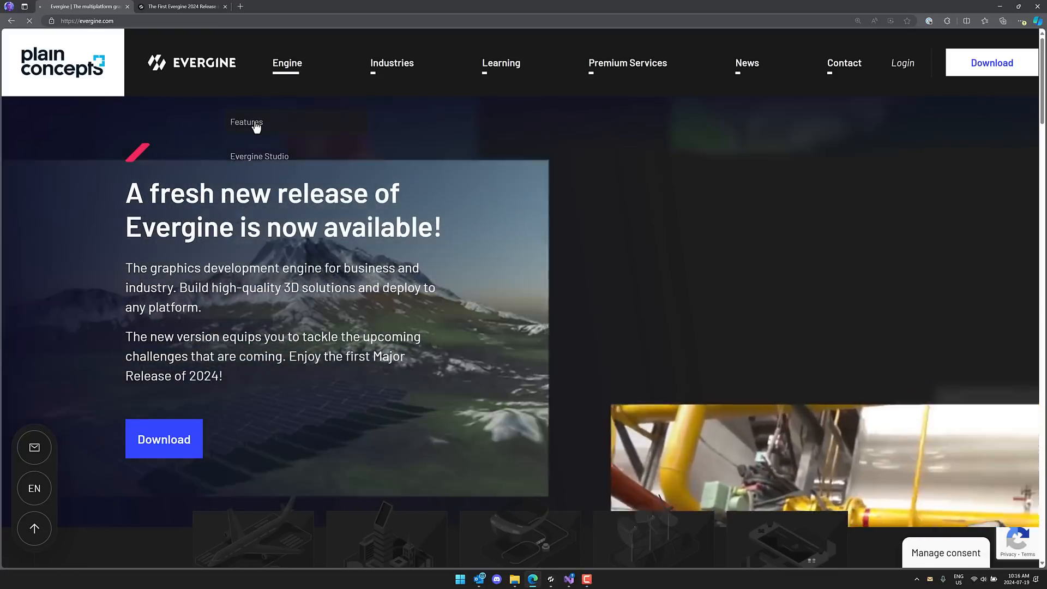
- Open the Evergine Features page and scroll through its platform diagram
click(246, 122)
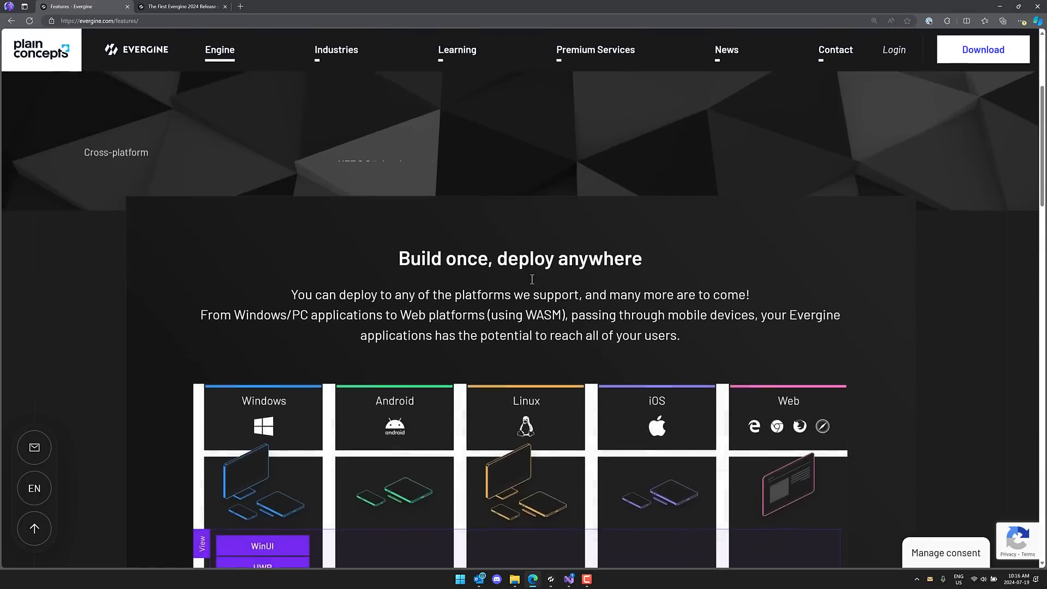
scroll(down, 3)
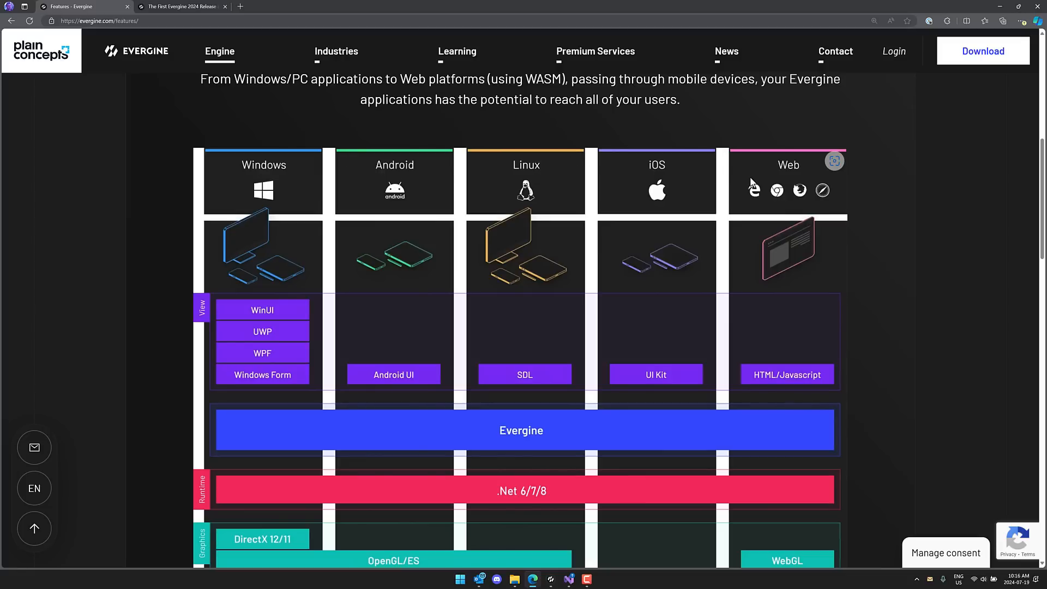
scroll(down, 3)
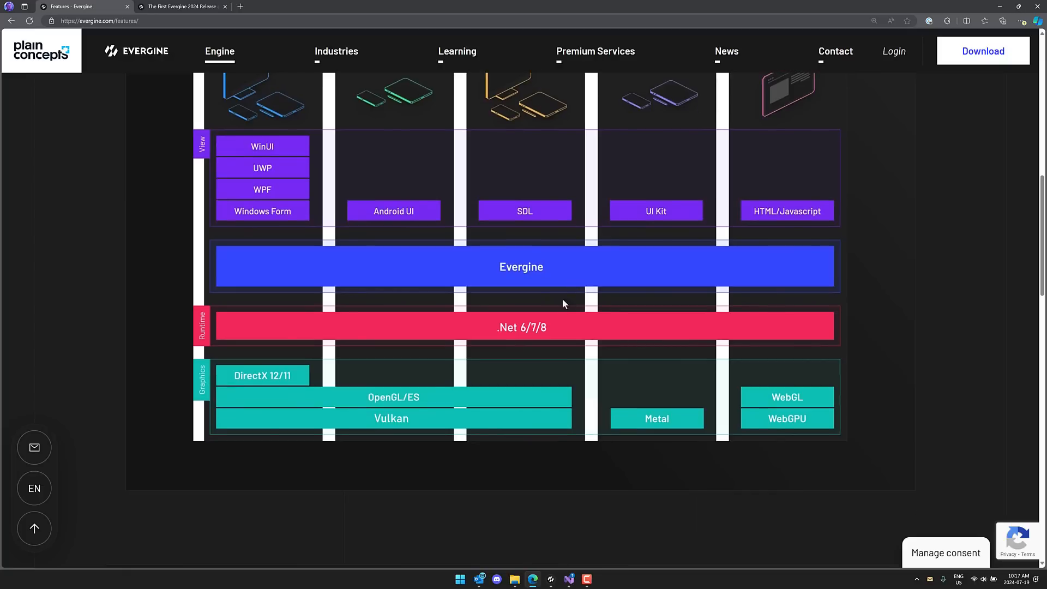
mouse_move(541, 335)
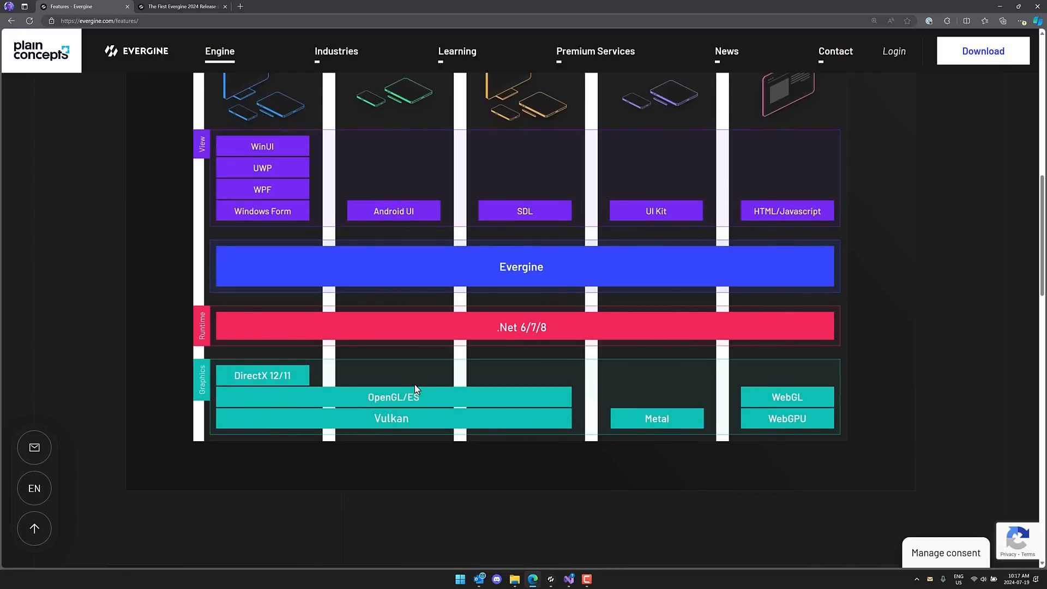
scroll(down, 3)
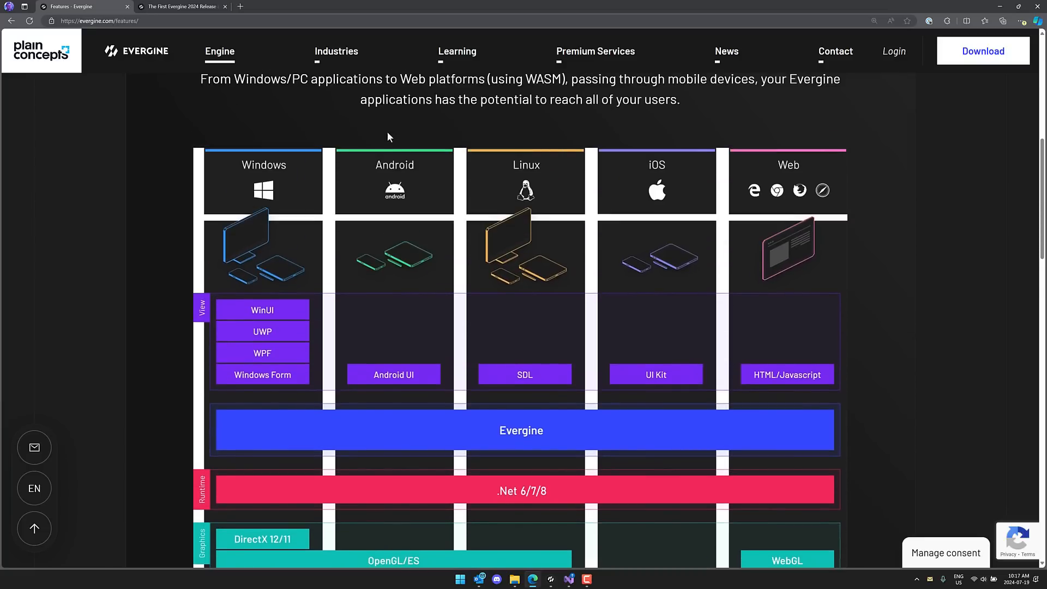
- Scroll through the General Features list, then go to Engine > Evergine Studio
scroll(down, 3)
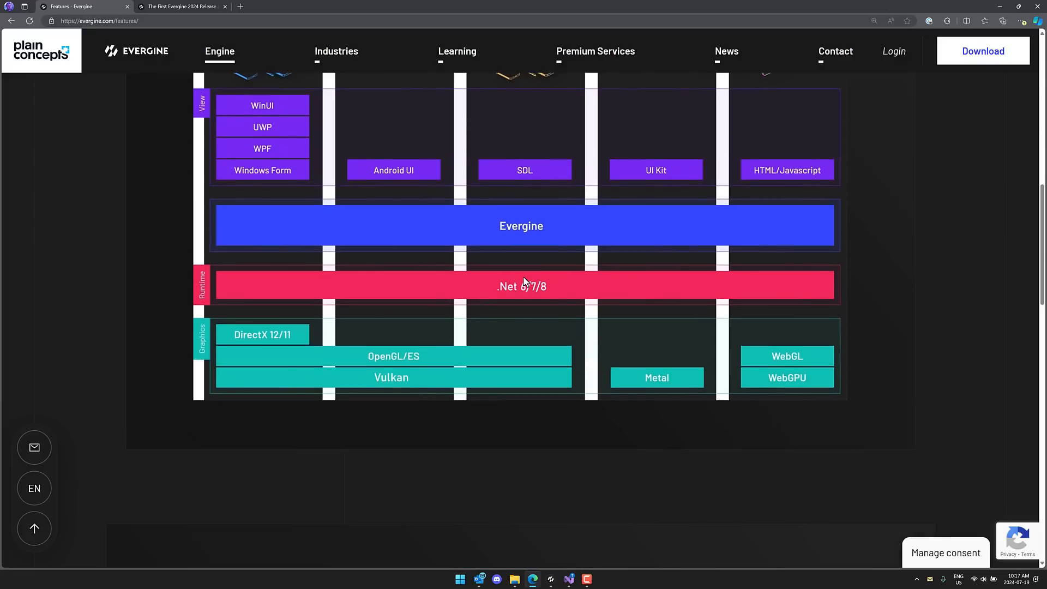
scroll(down, 3)
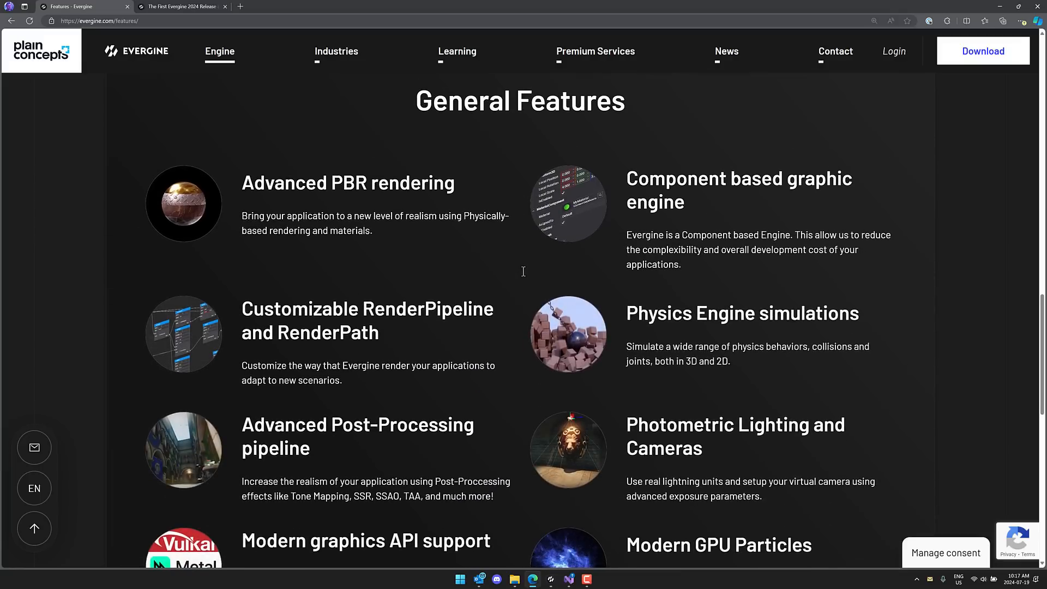
mouse_move(312, 227)
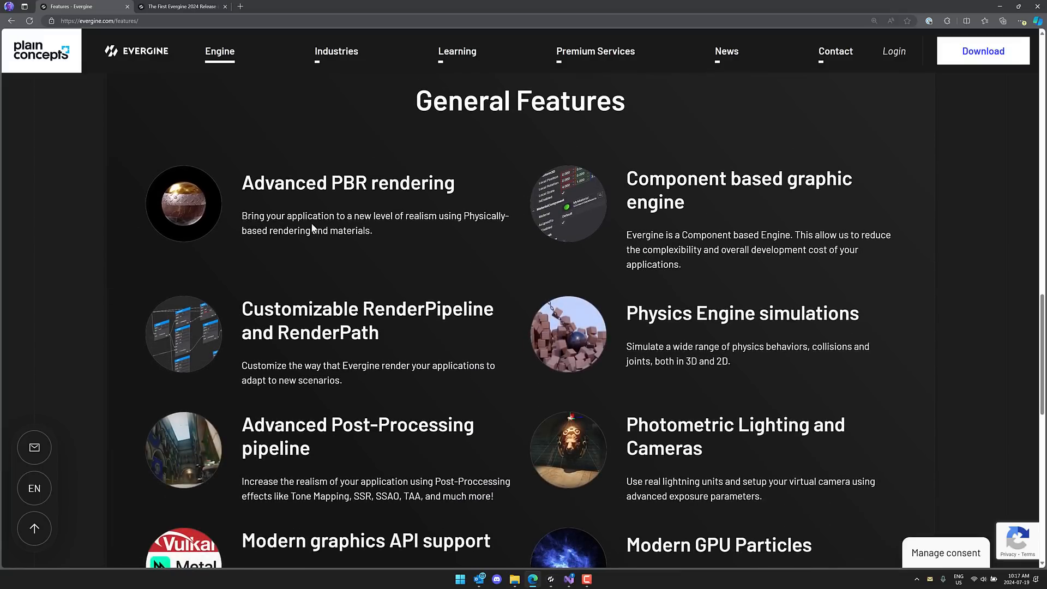
scroll(down, 3)
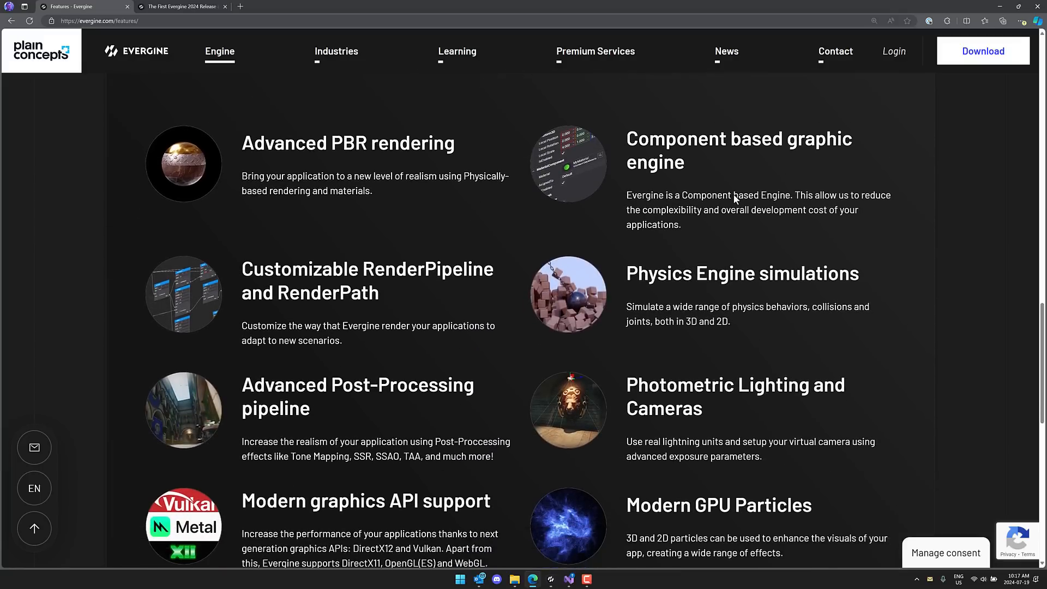
scroll(down, 3)
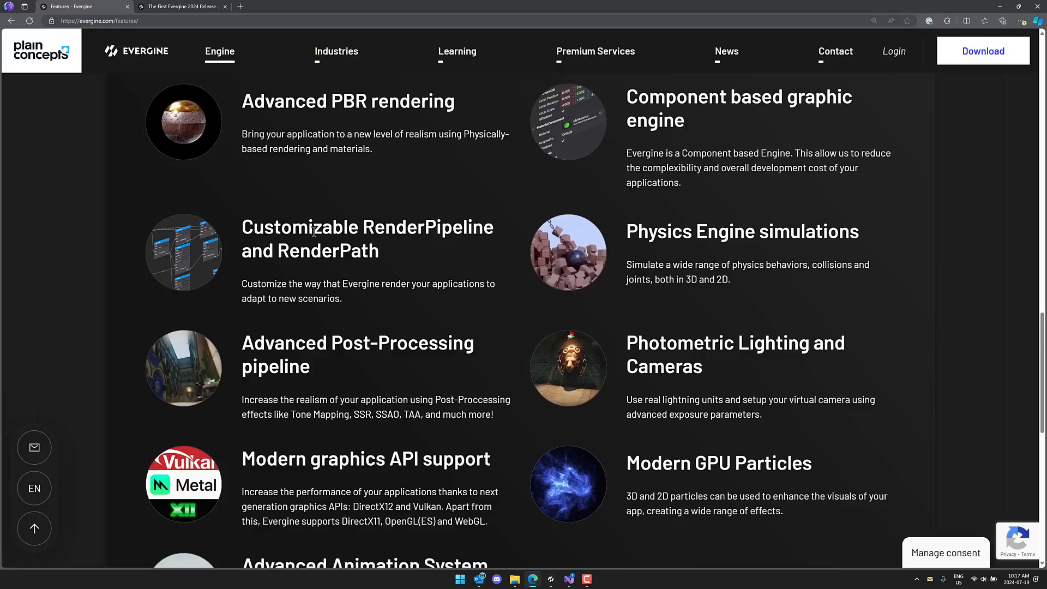
scroll(down, 3)
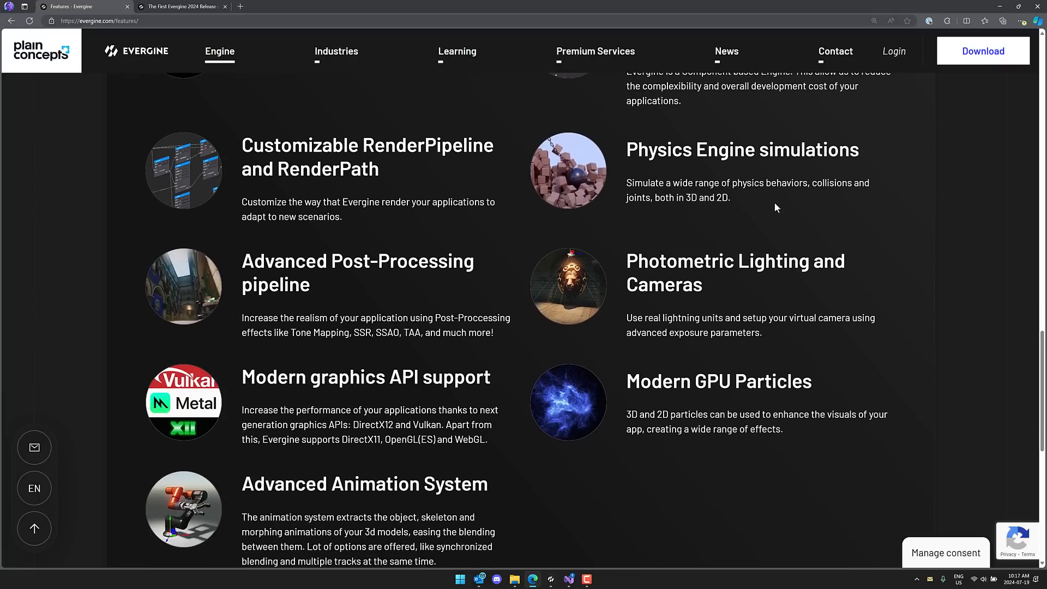
scroll(down, 3)
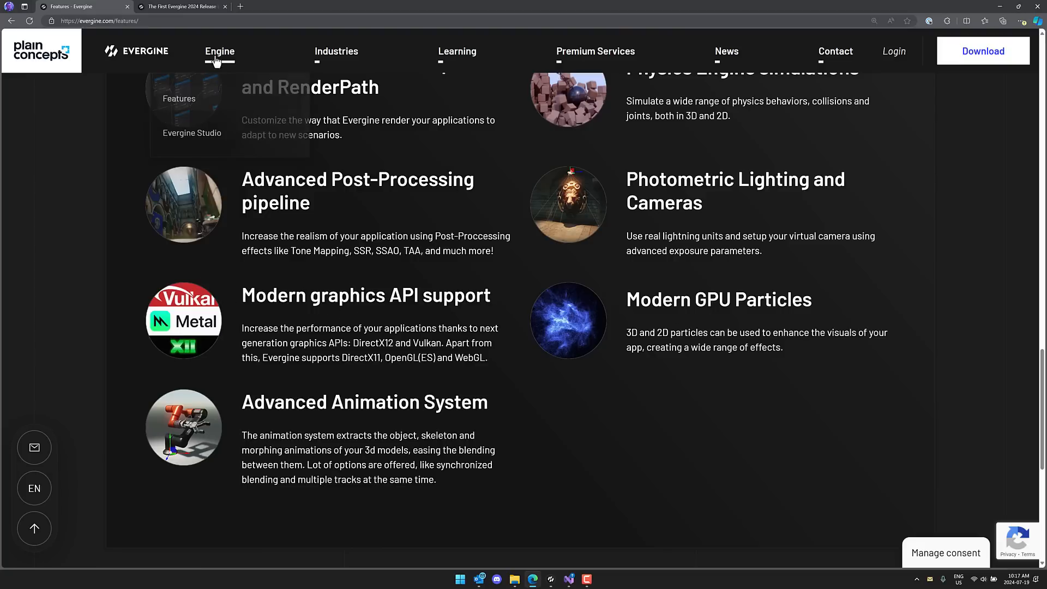
click(191, 132)
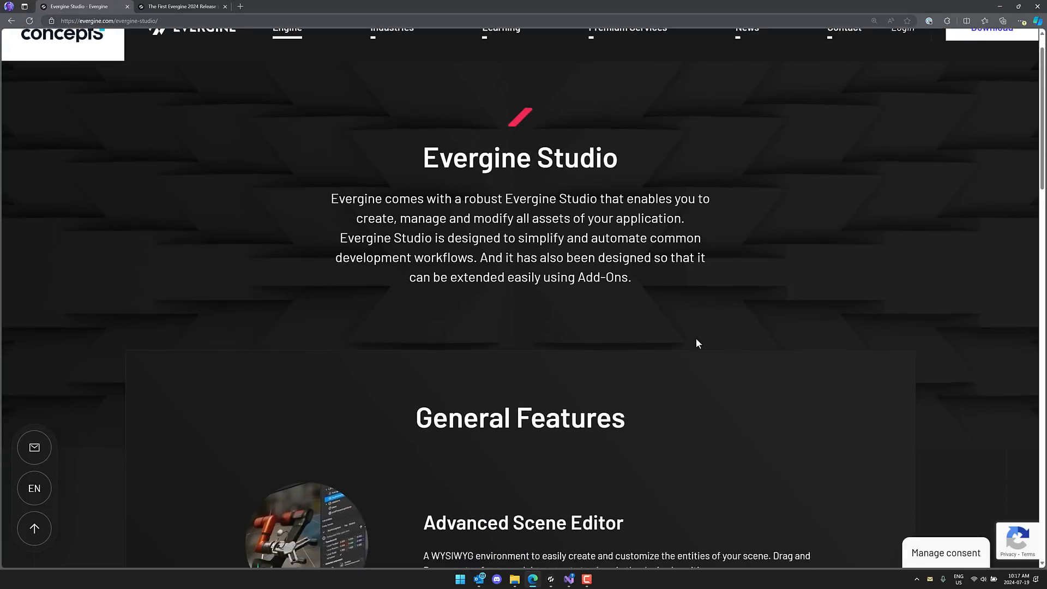
scroll(down, 3)
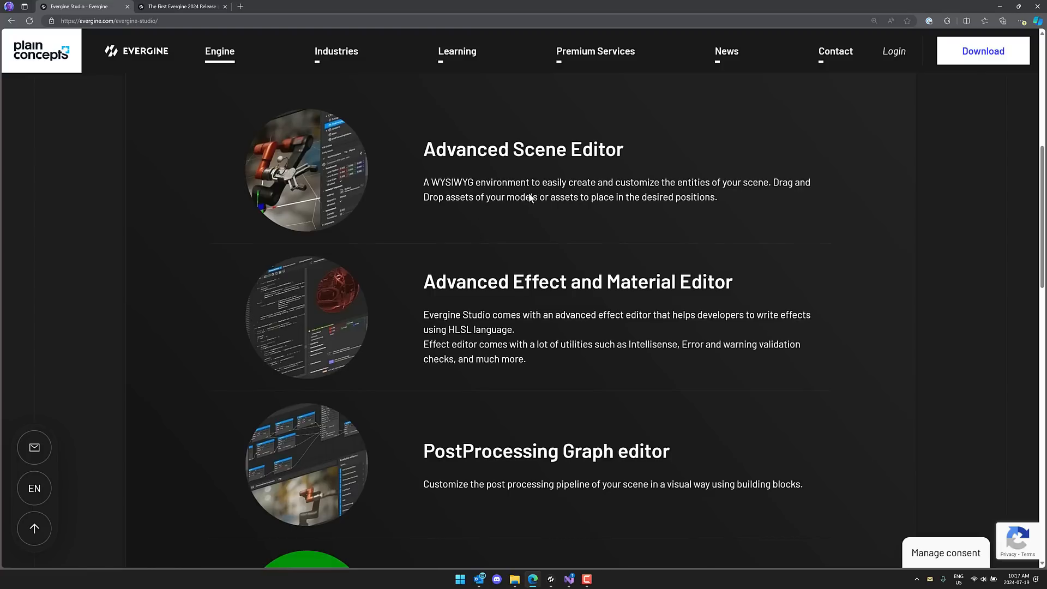
scroll(down, 3)
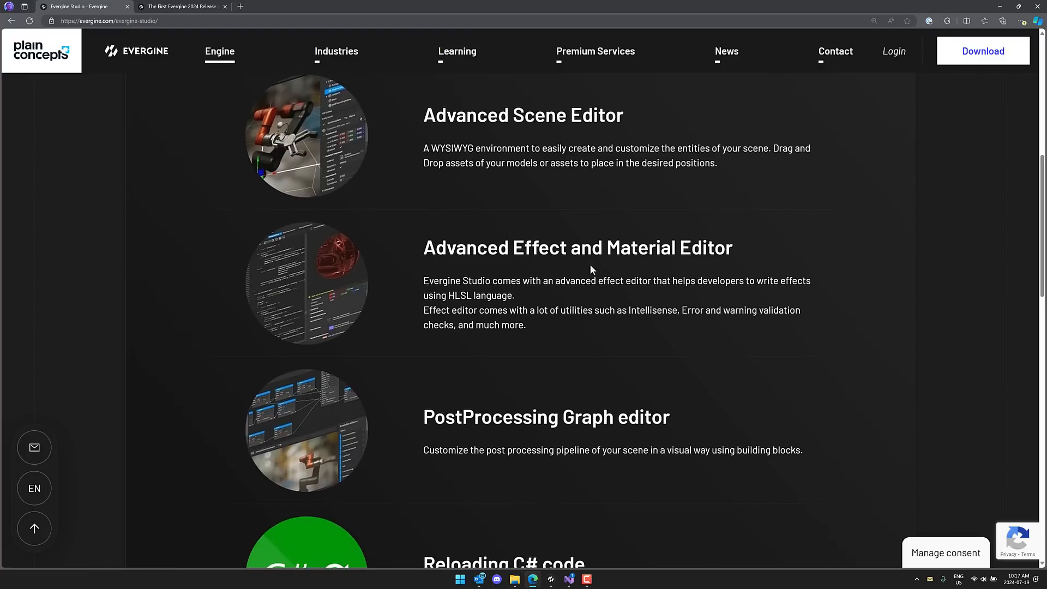
scroll(down, 3)
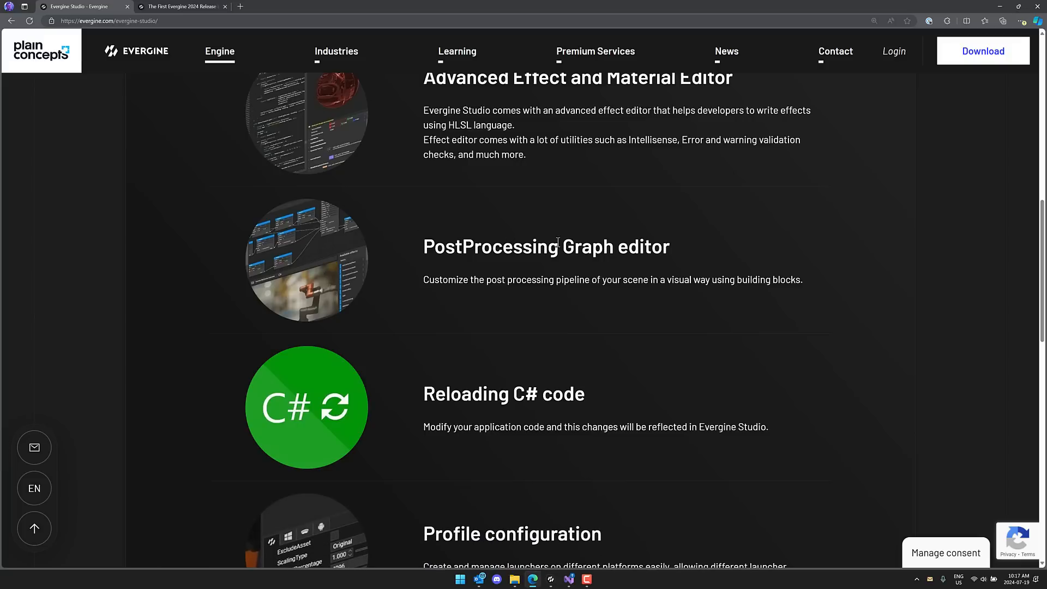
scroll(down, 3)
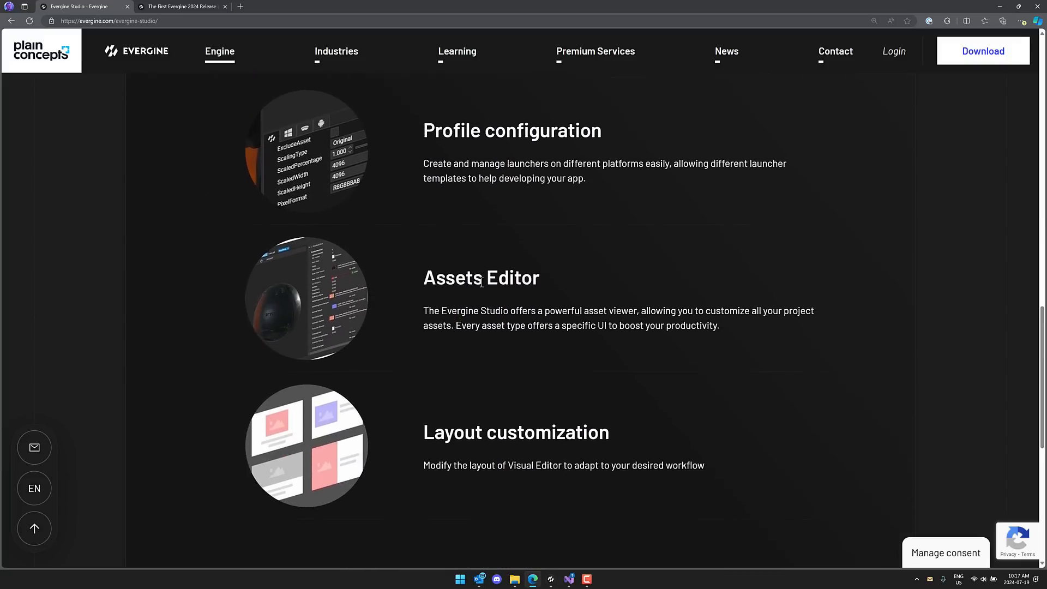
scroll(up, 3)
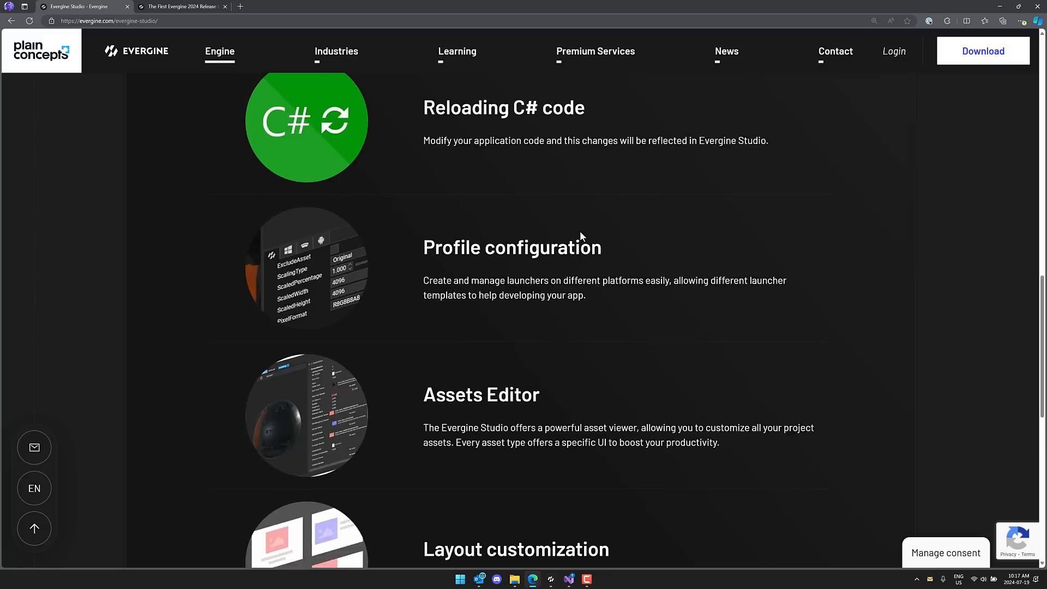
scroll(down, 3)
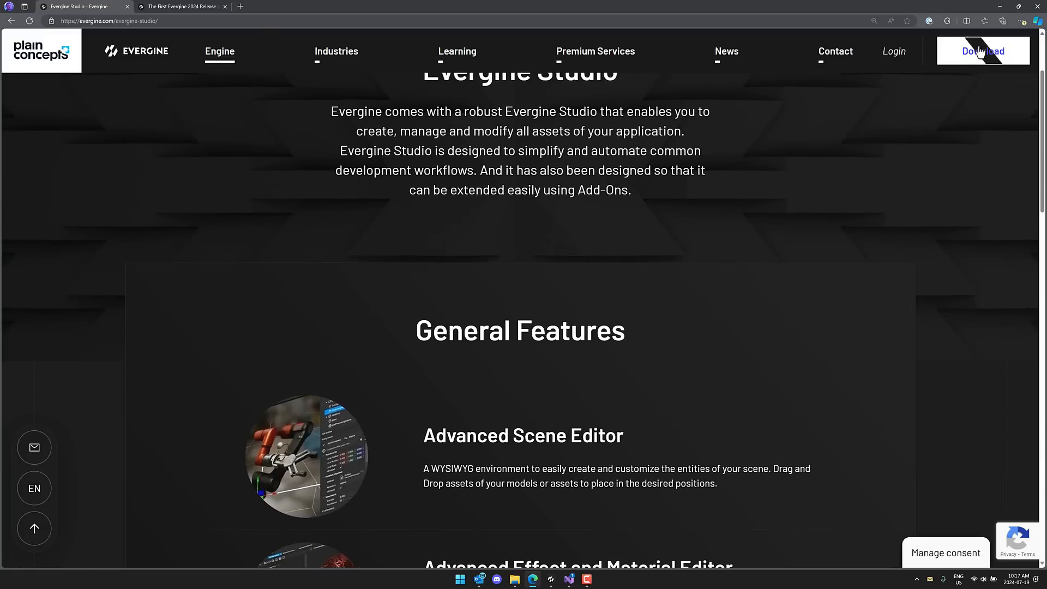
click(983, 51)
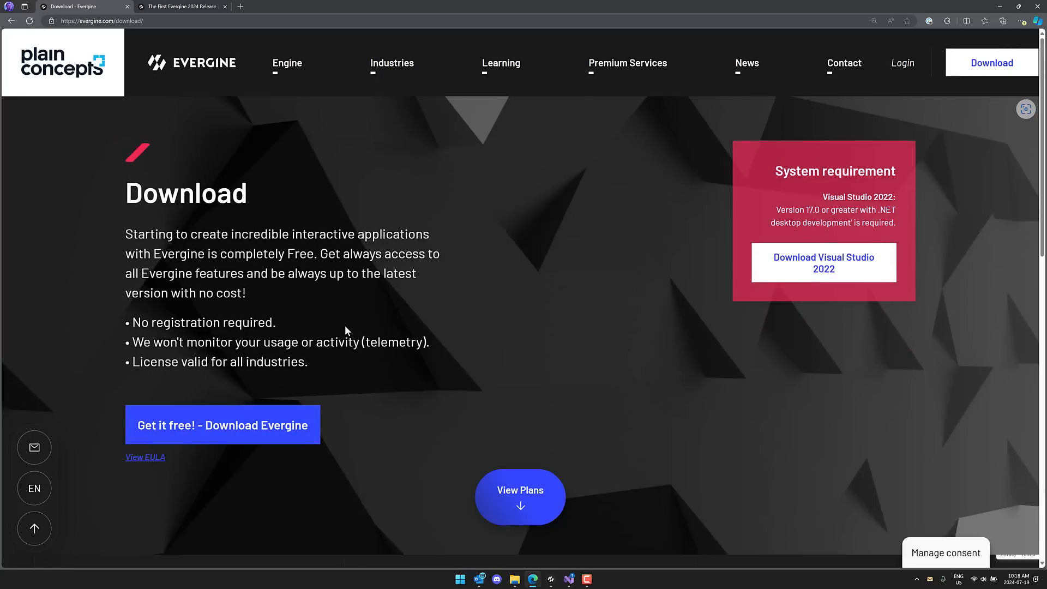
- Scroll past the system requirements to the Priority Support, Source Code Access and Professional Services cards
scroll(down, 3)
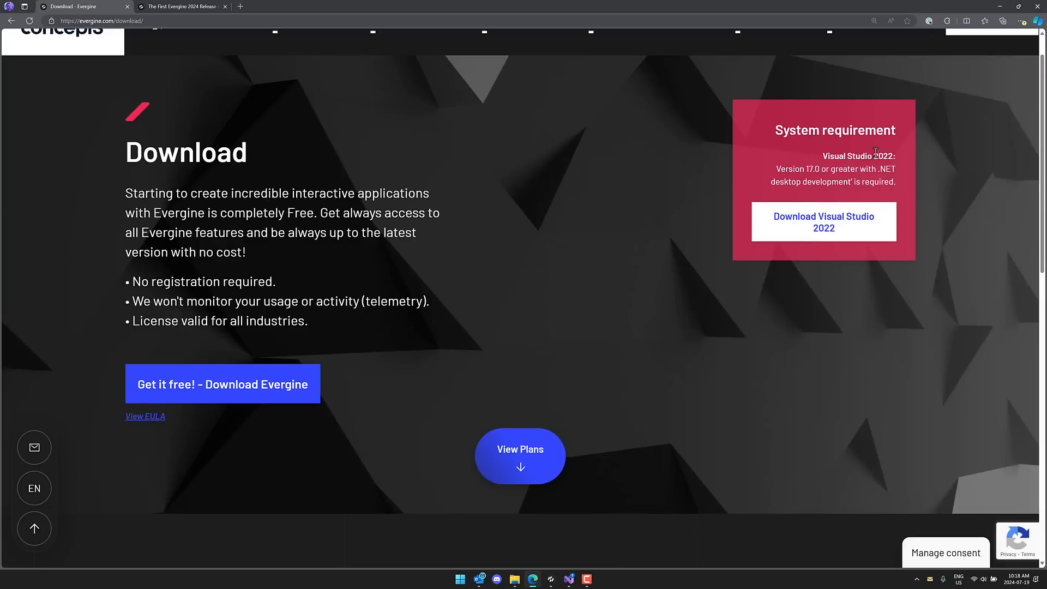
scroll(down, 3)
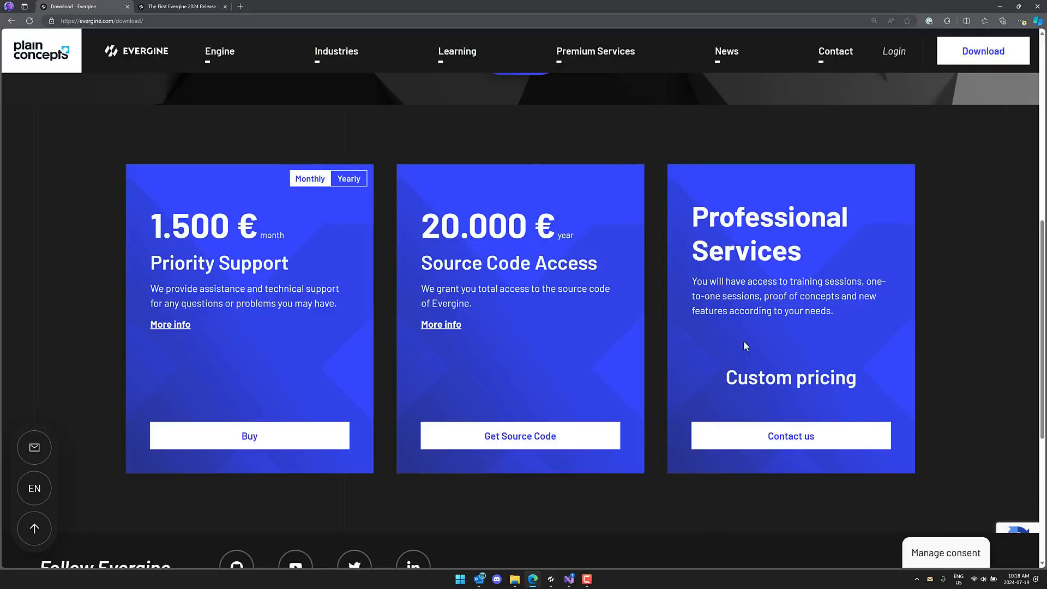
mouse_move(747, 256)
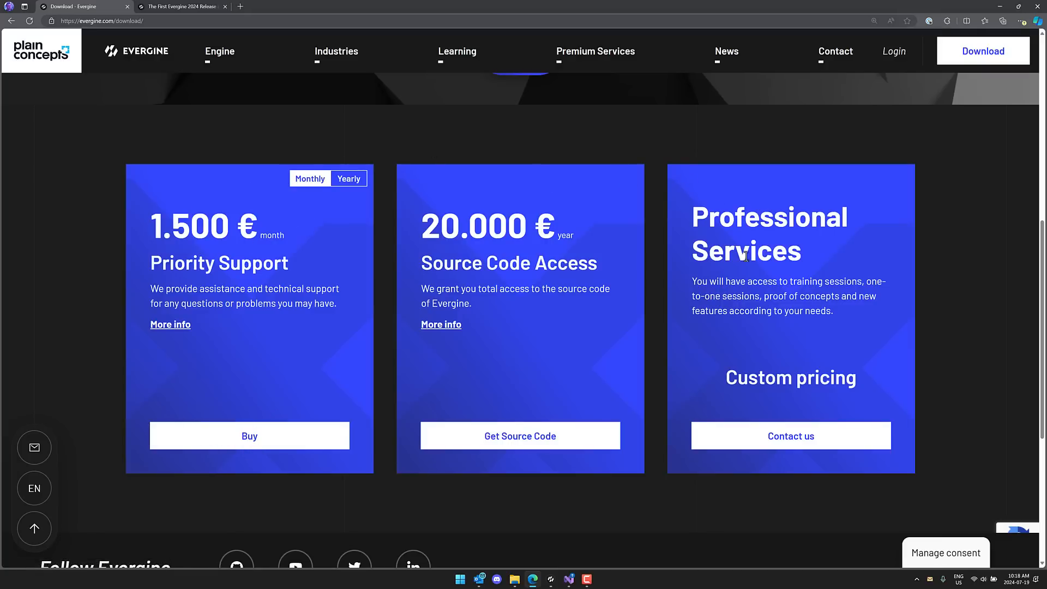
mouse_move(393, 160)
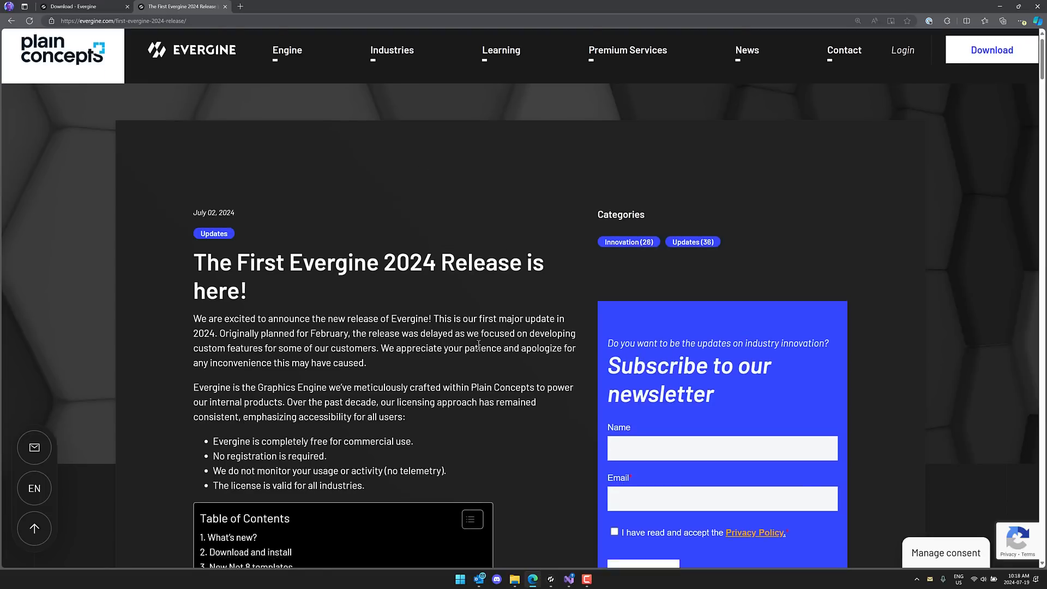
- Read the release post through What's new, Download and install, and .NET 8 templates to Meta Quest 3
scroll(down, 3)
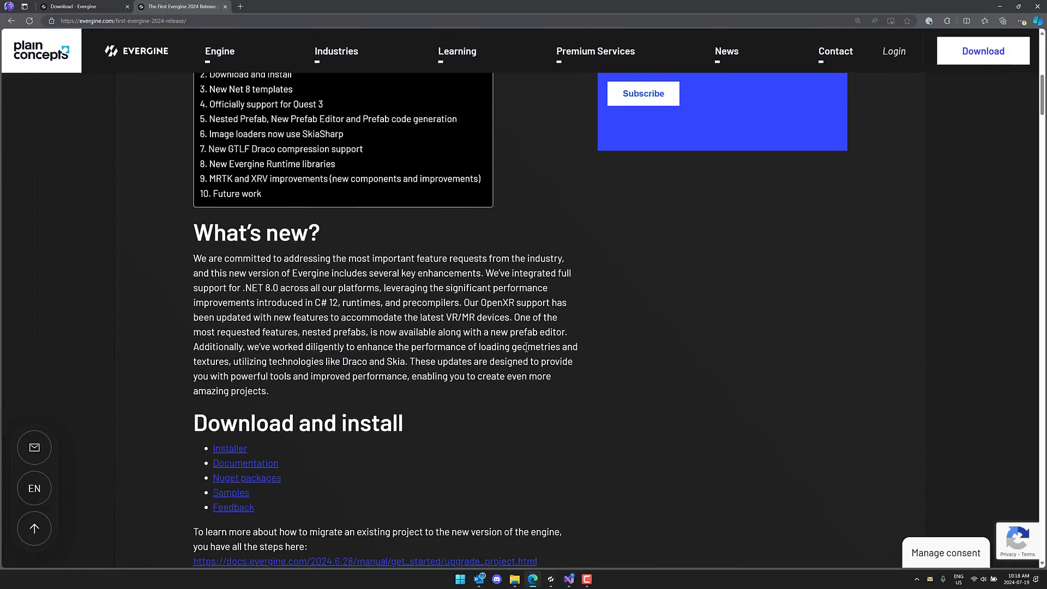
scroll(down, 3)
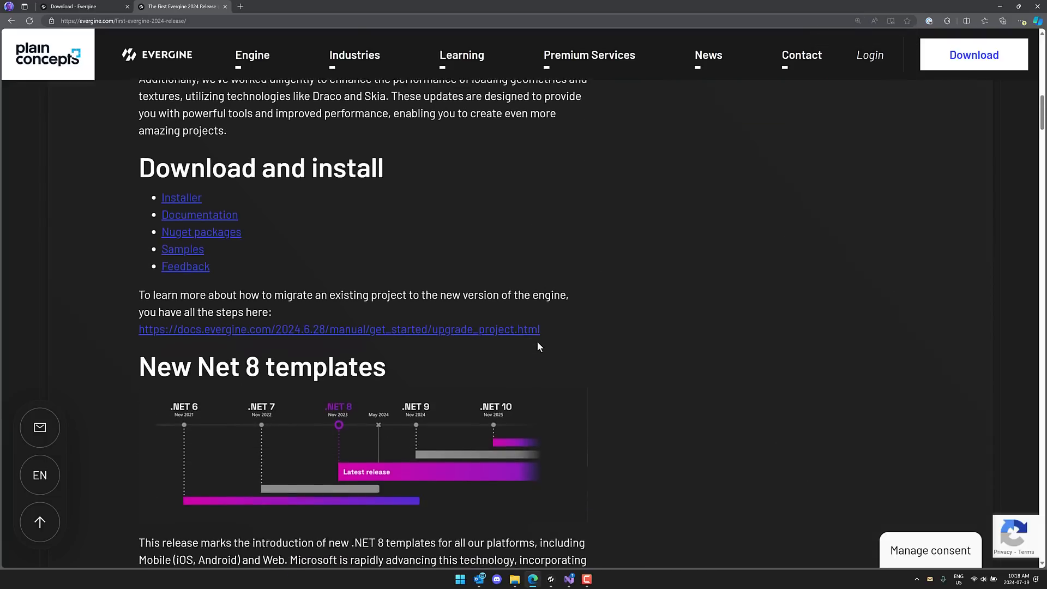
scroll(down, 3)
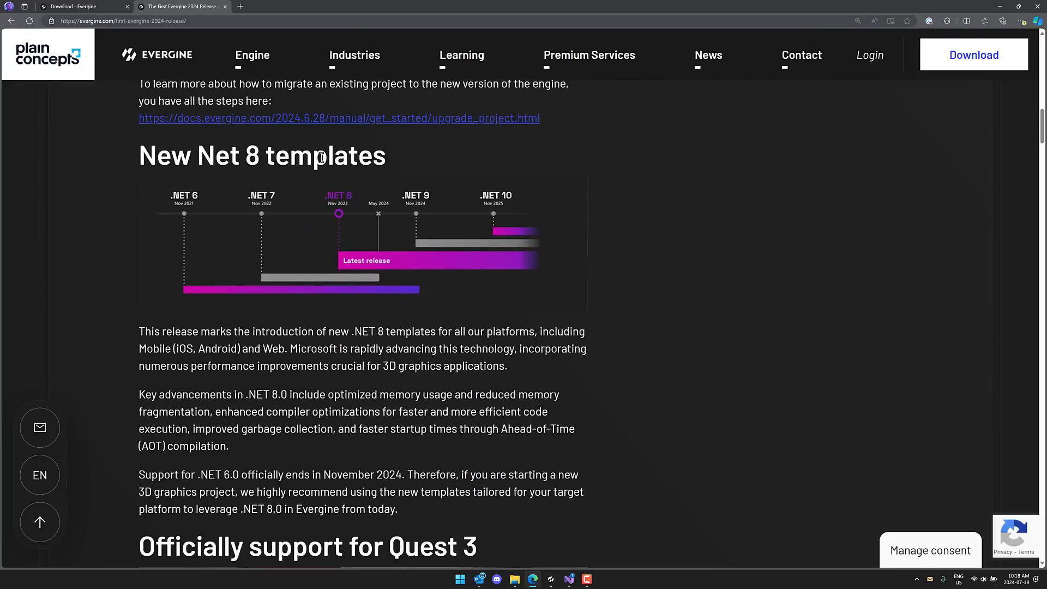
scroll(down, 3)
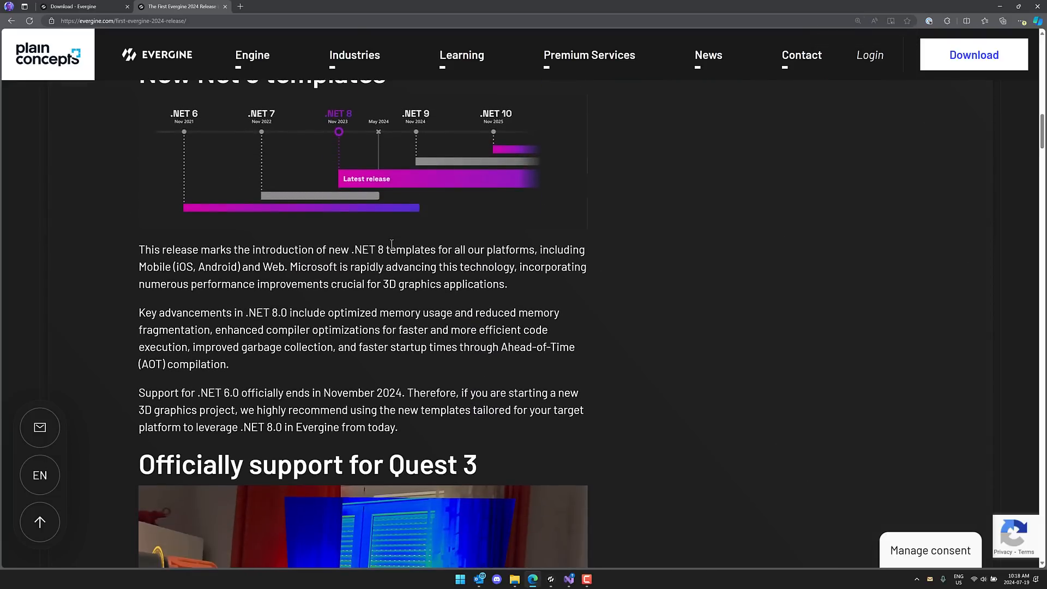
scroll(down, 3)
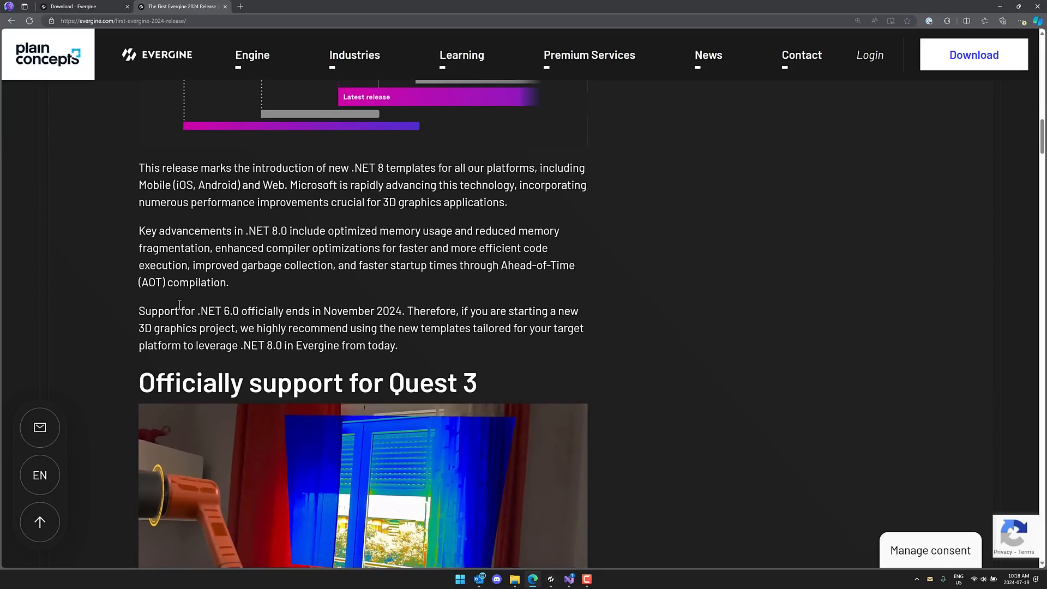
scroll(down, 3)
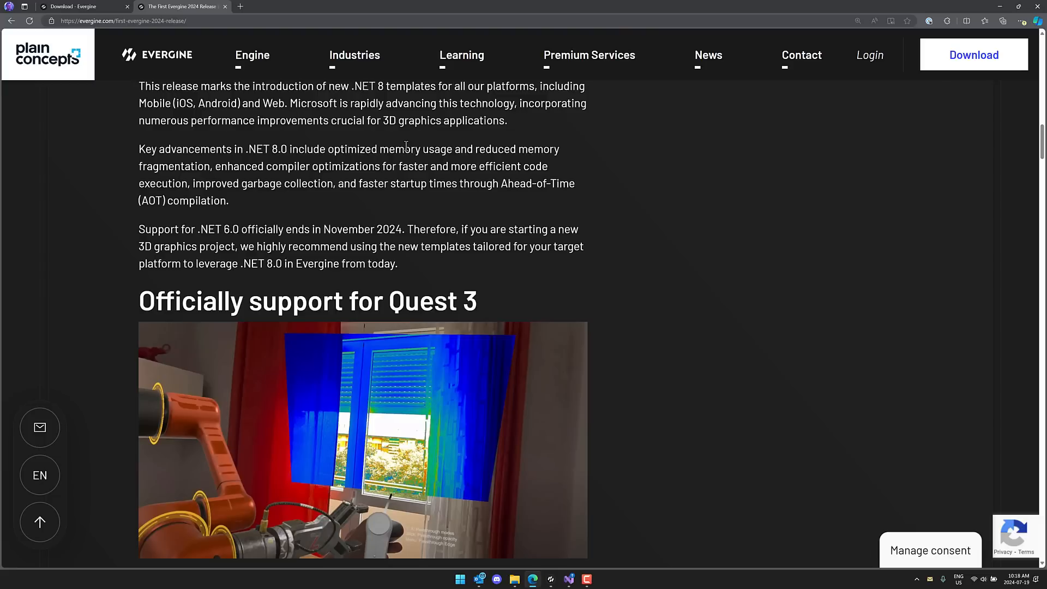
drag(193, 229, 375, 229)
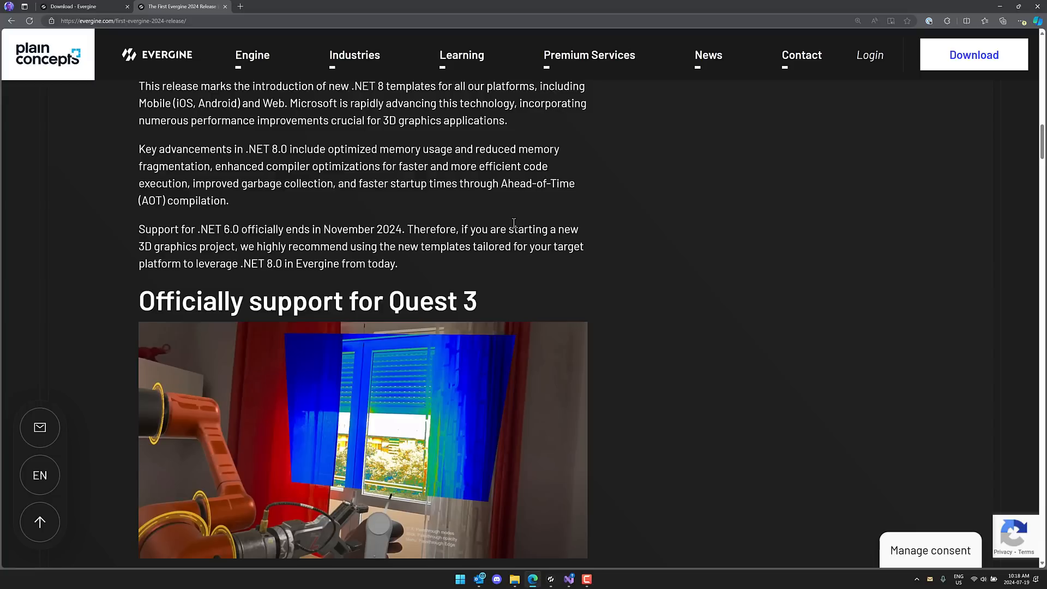
scroll(down, 3)
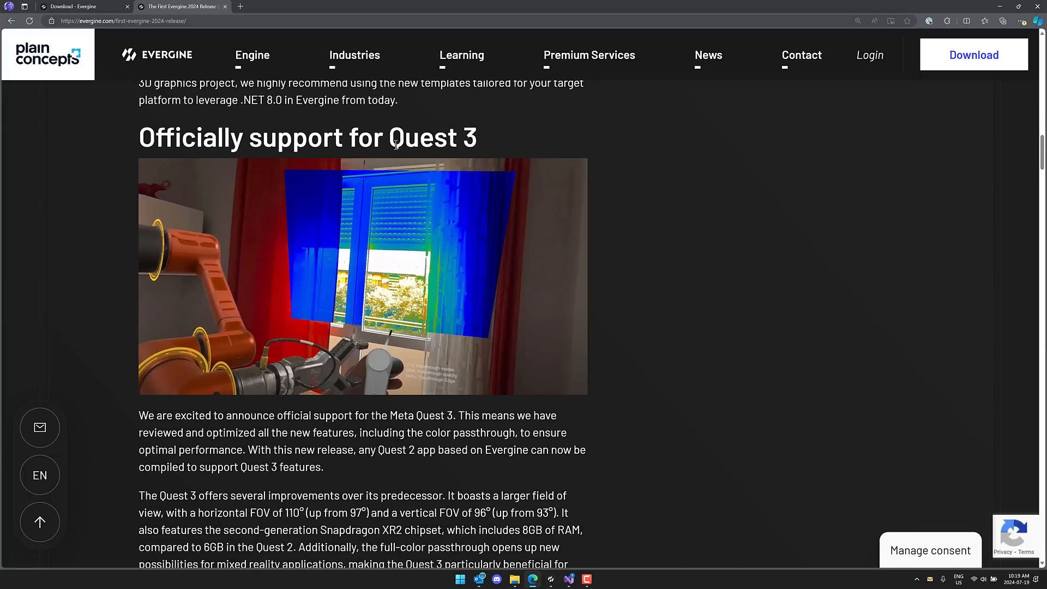
- Scroll past Nested Prefab and the prefab-to-code performance table to the SkiaSharp heading
scroll(down, 3)
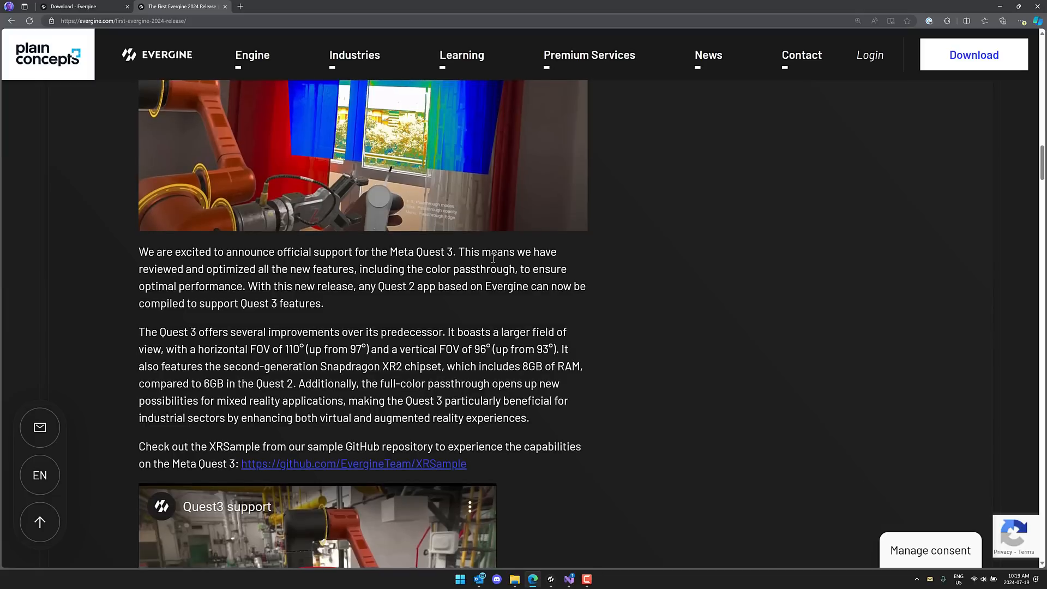
scroll(down, 3)
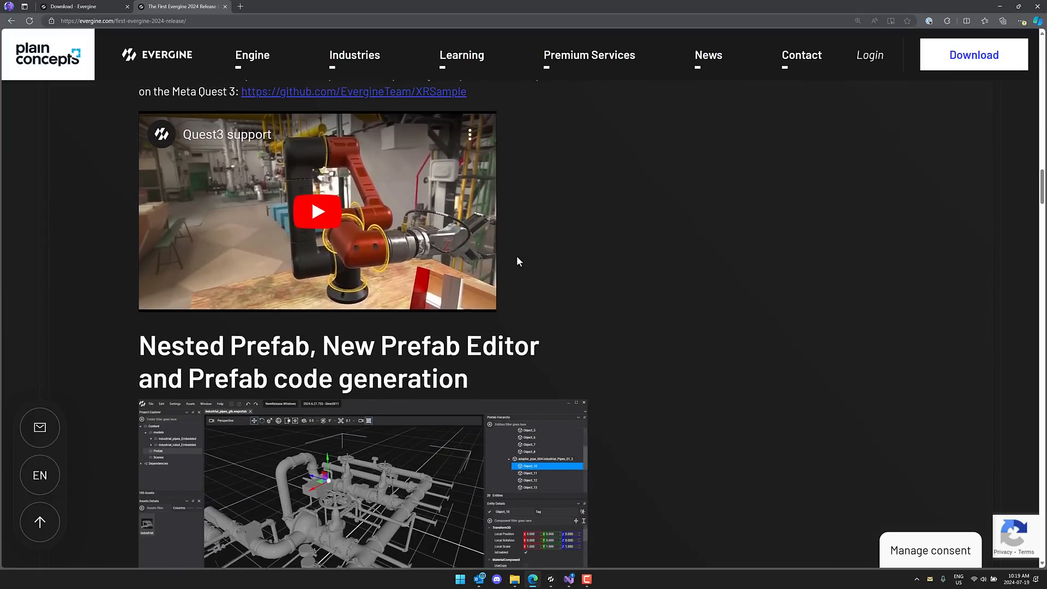
scroll(down, 3)
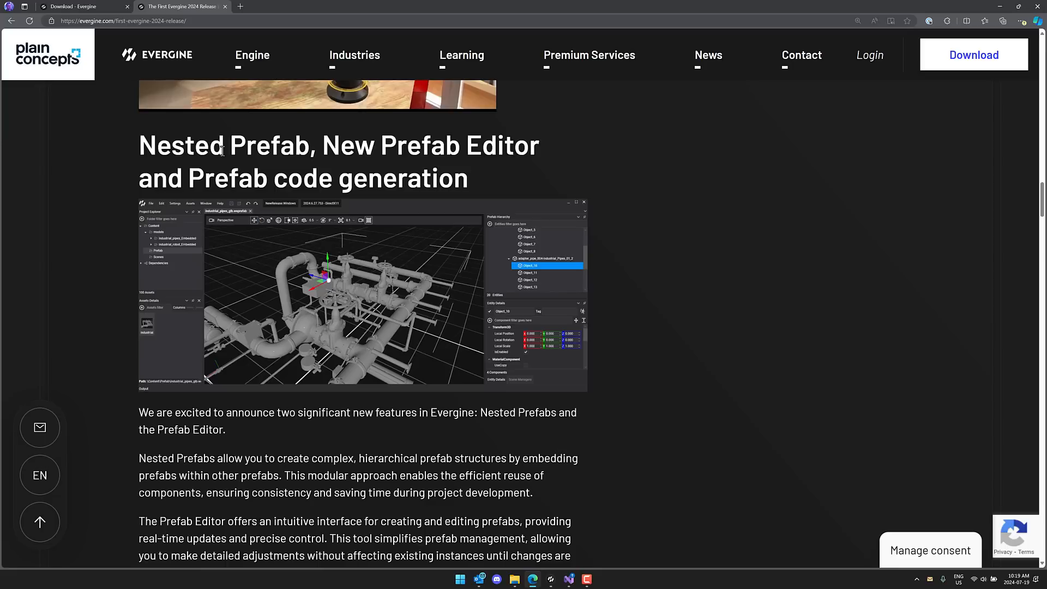
mouse_move(79, 362)
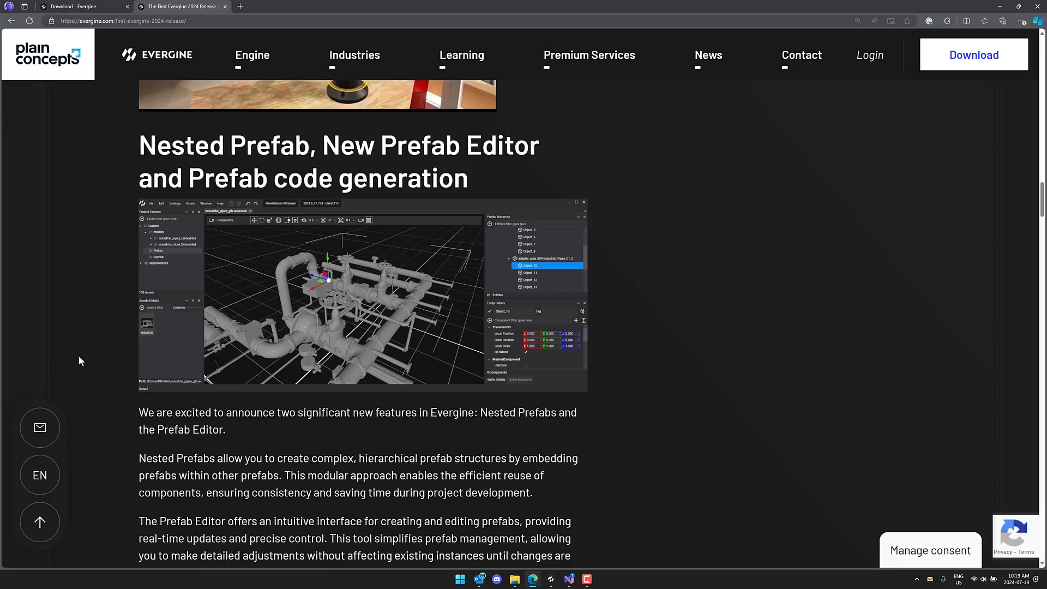
scroll(down, 3)
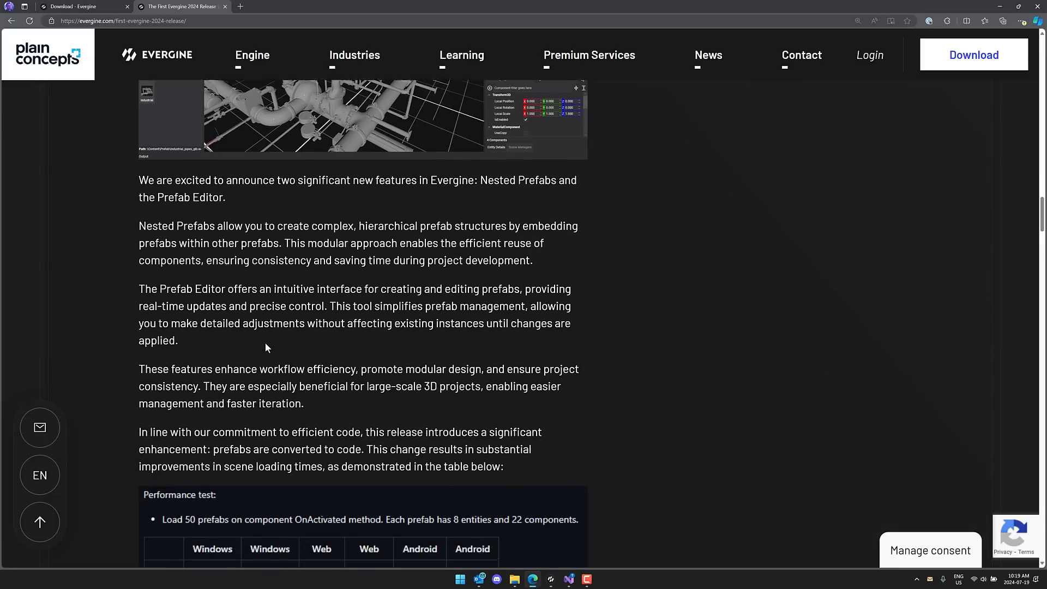
scroll(down, 3)
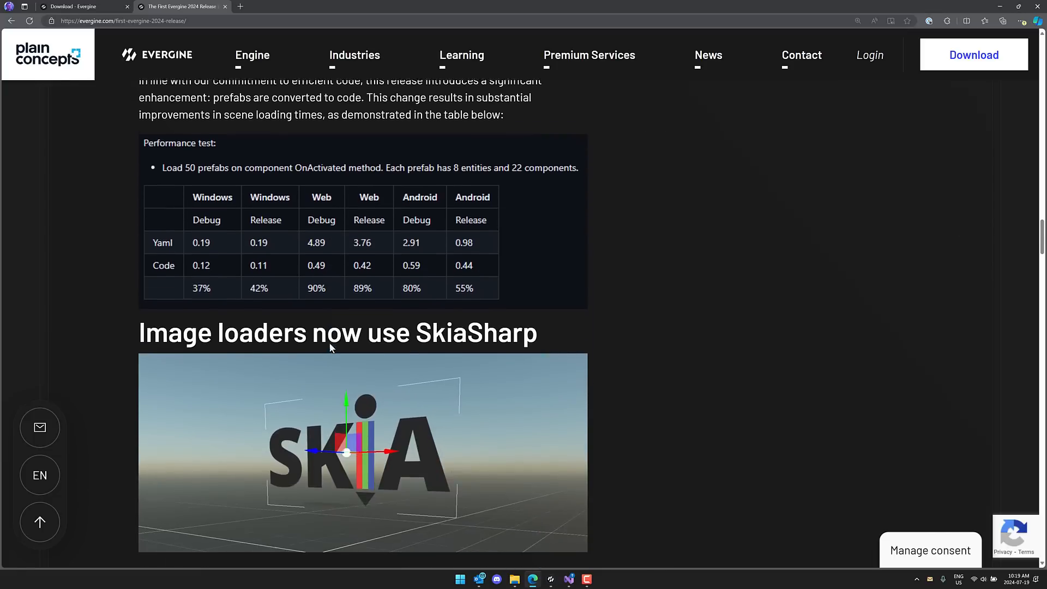
- Scroll through the SkiaSharp charts and GLTF Draco section until the compression table is fully visible
scroll(down, 3)
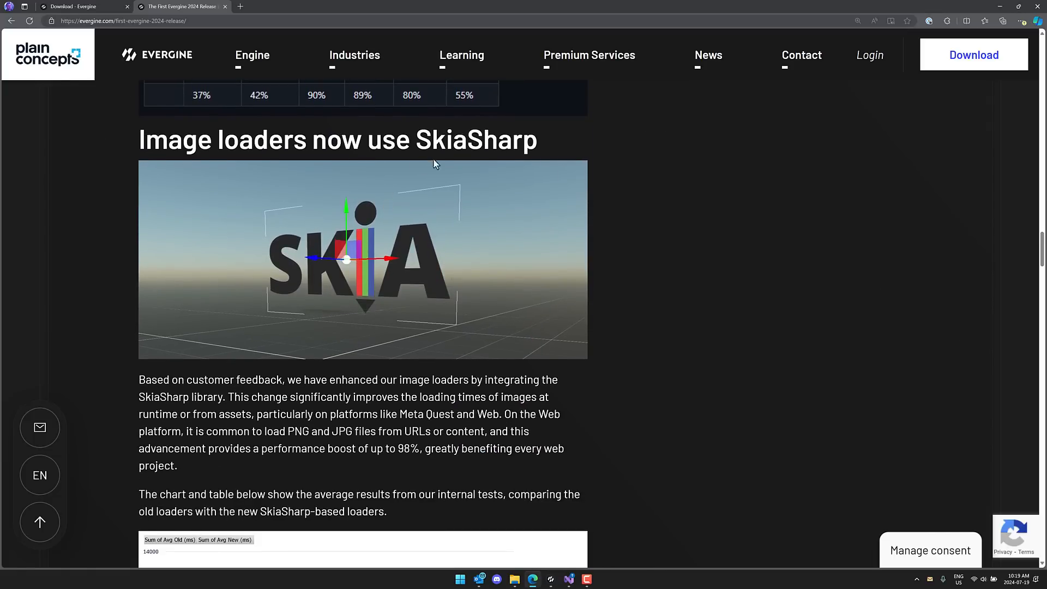
scroll(down, 3)
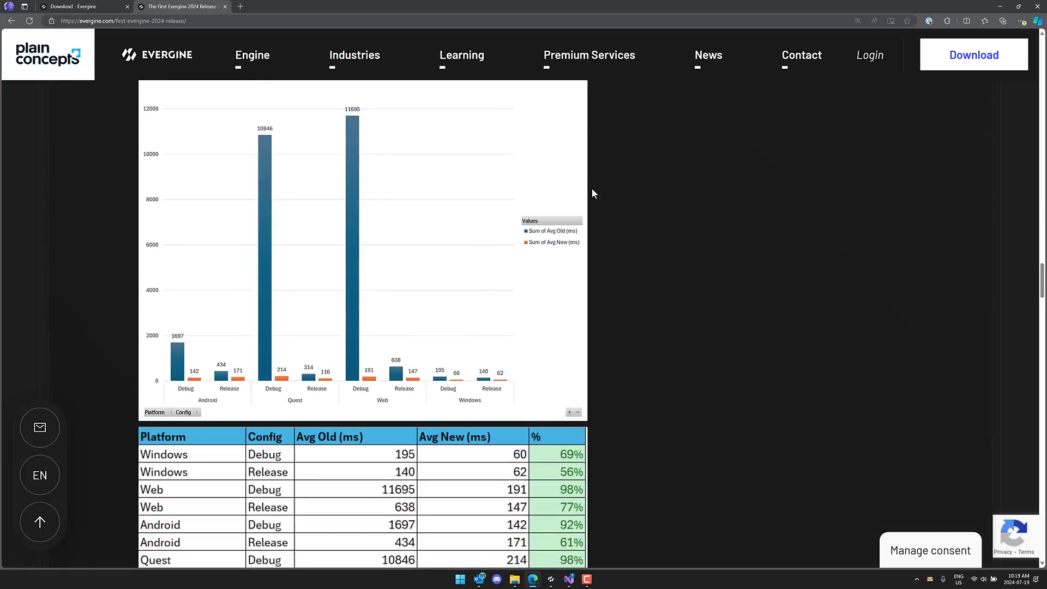
scroll(down, 3)
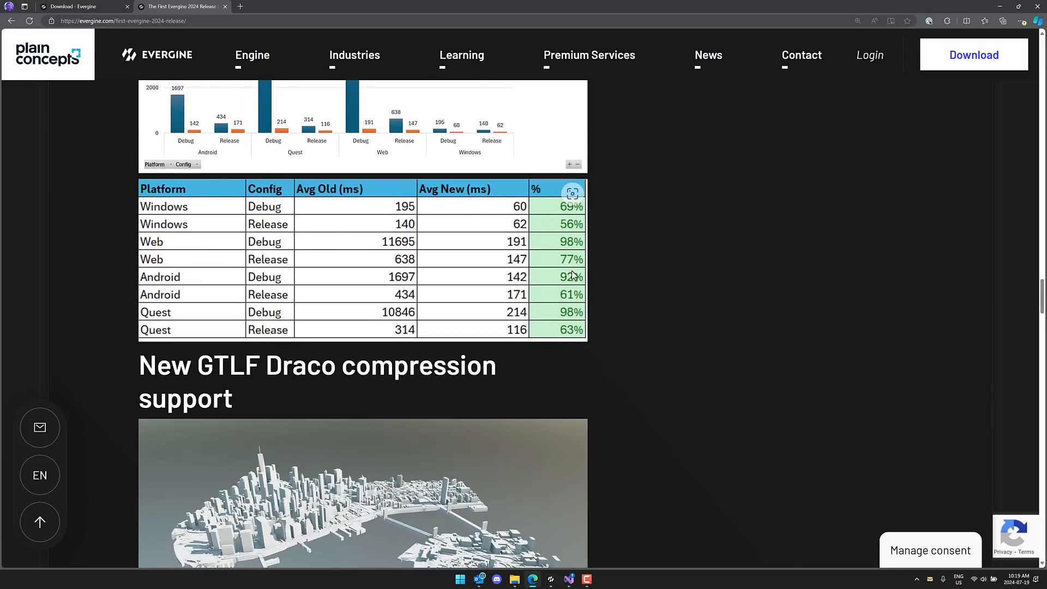
scroll(down, 3)
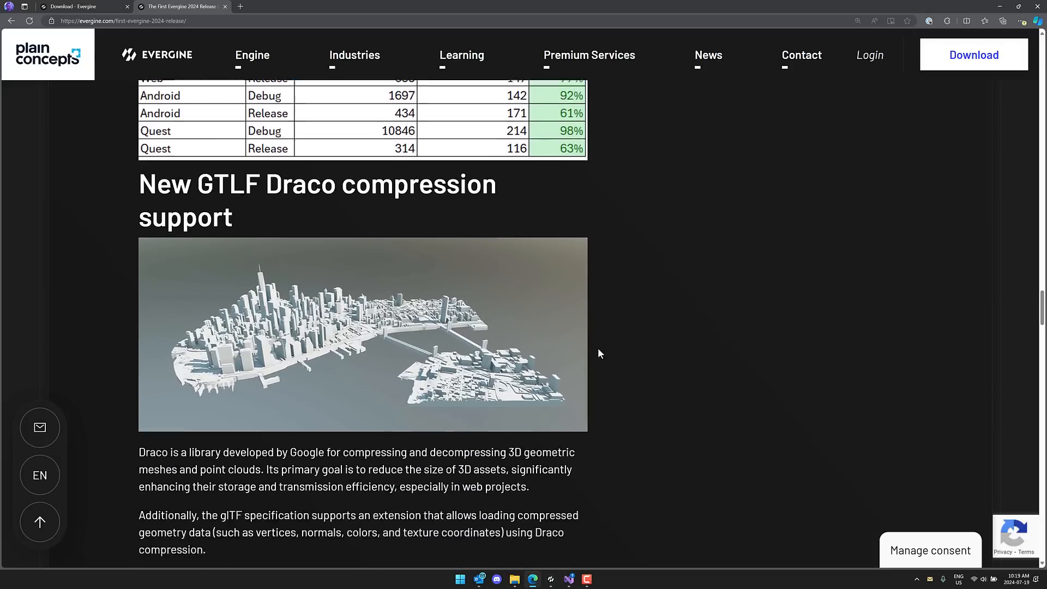
scroll(down, 3)
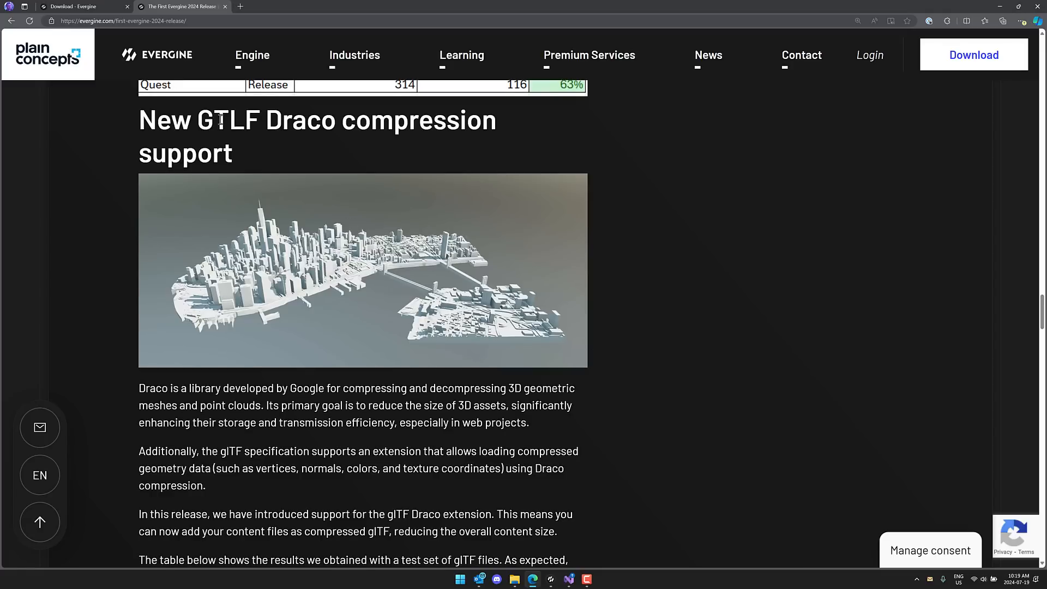
scroll(down, 3)
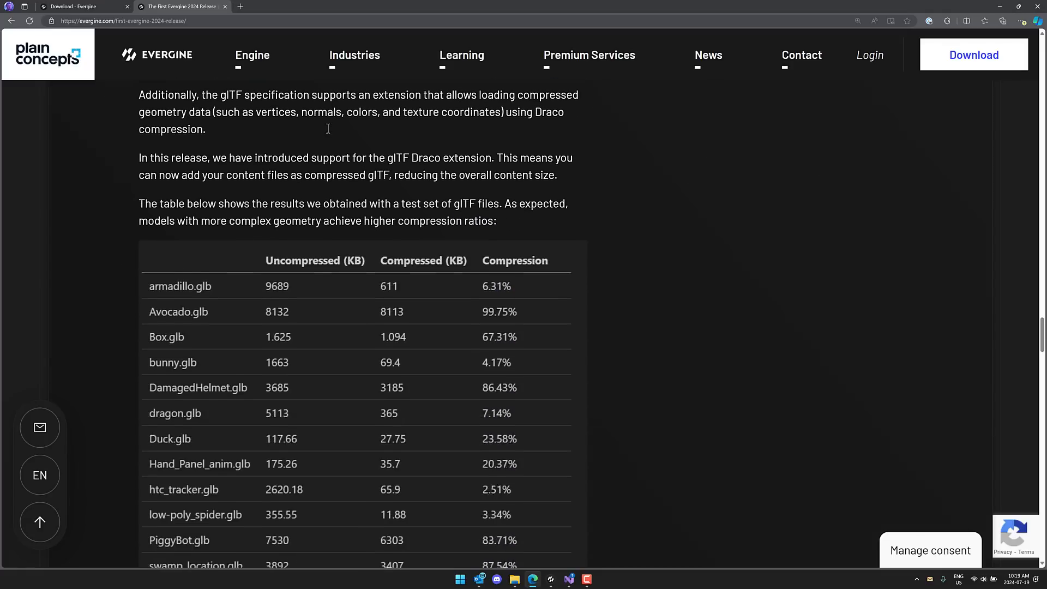
scroll(up, 3)
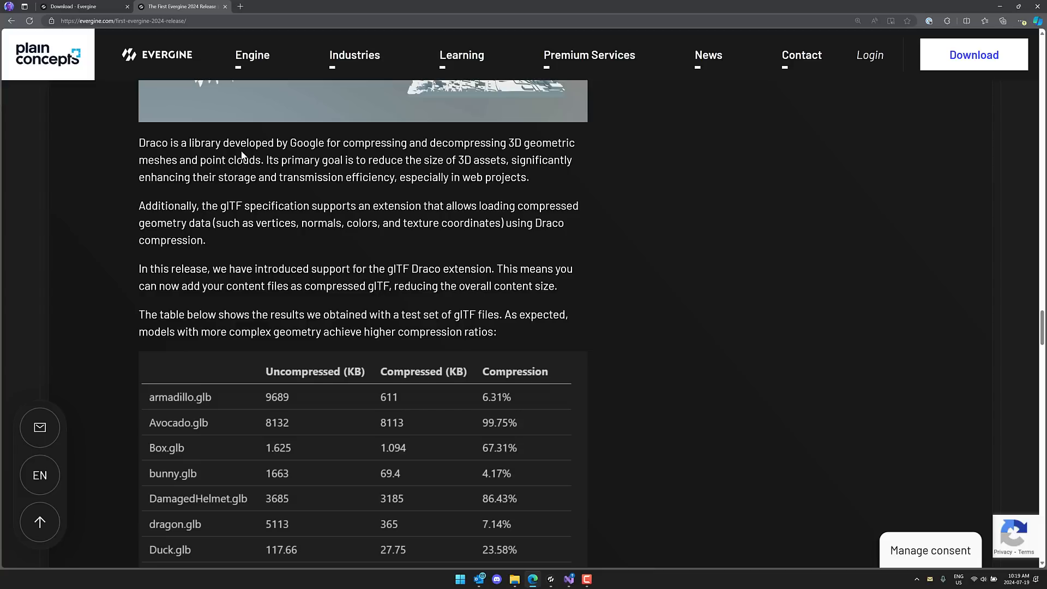
mouse_move(404, 174)
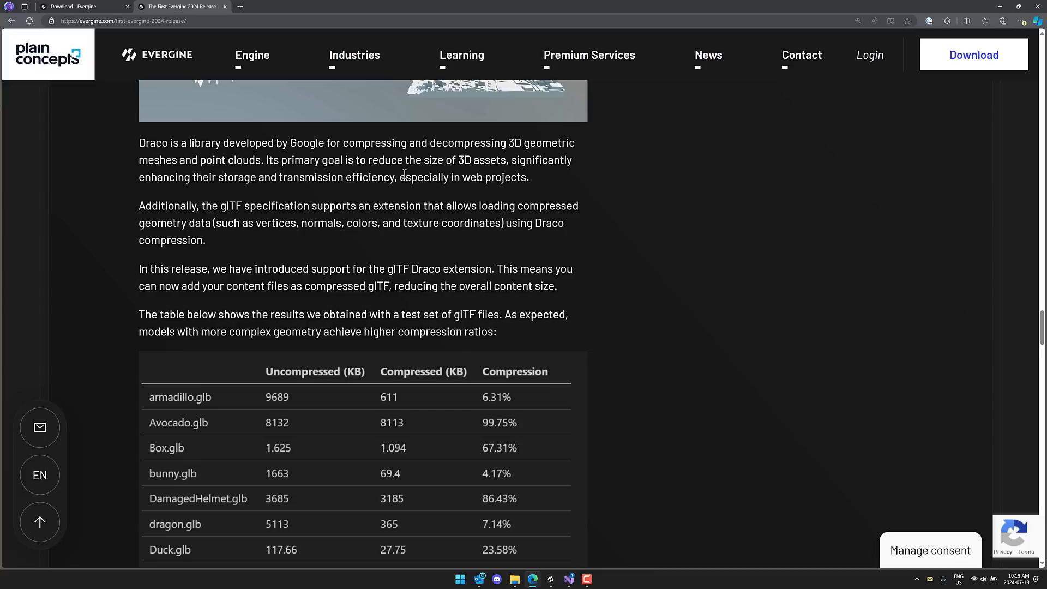
scroll(down, 3)
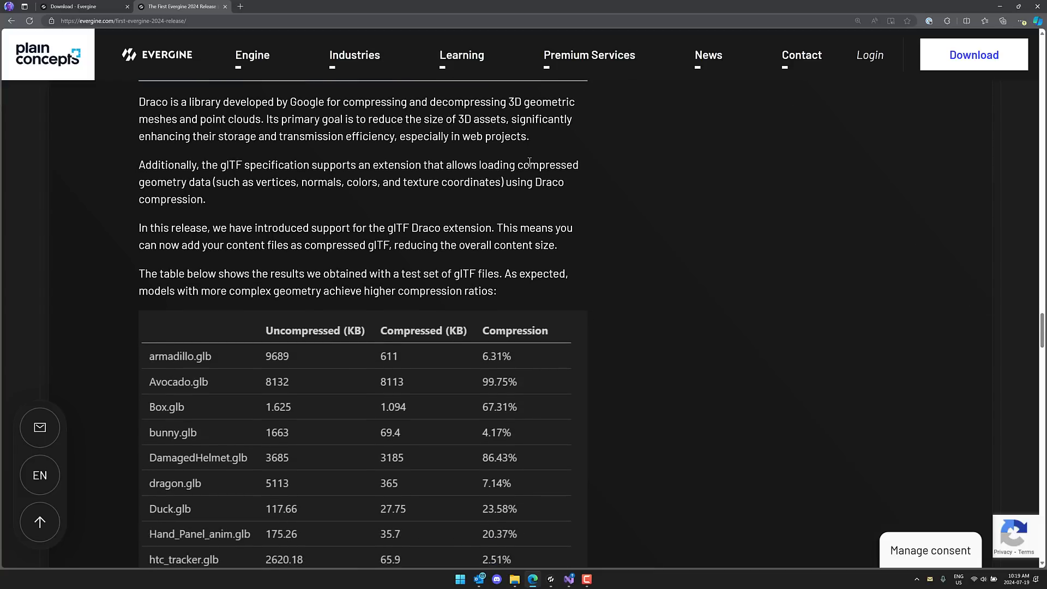
scroll(down, 3)
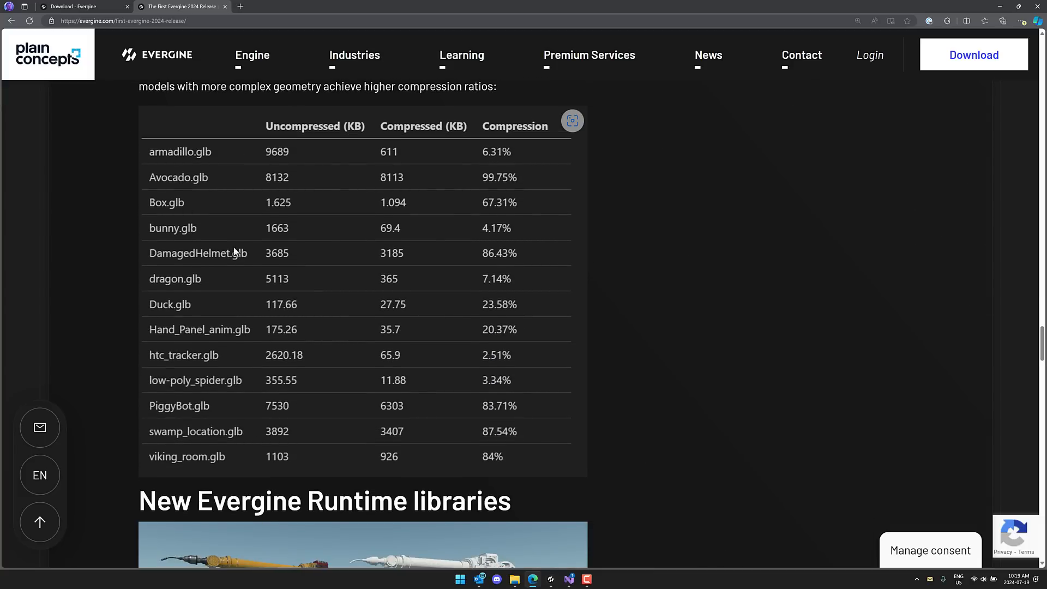
mouse_move(337, 284)
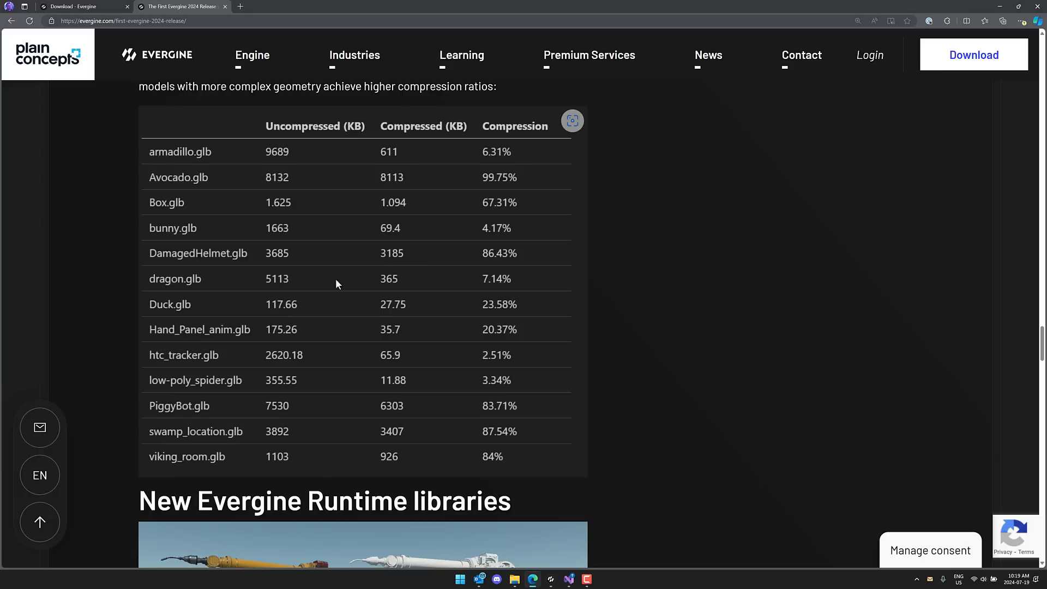
mouse_move(268, 286)
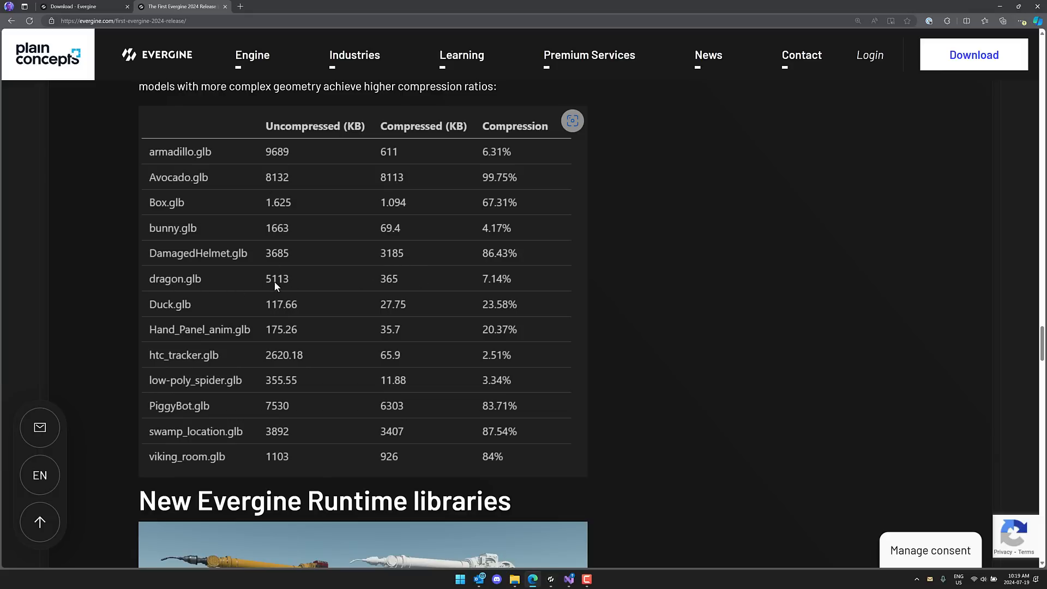
mouse_move(490, 282)
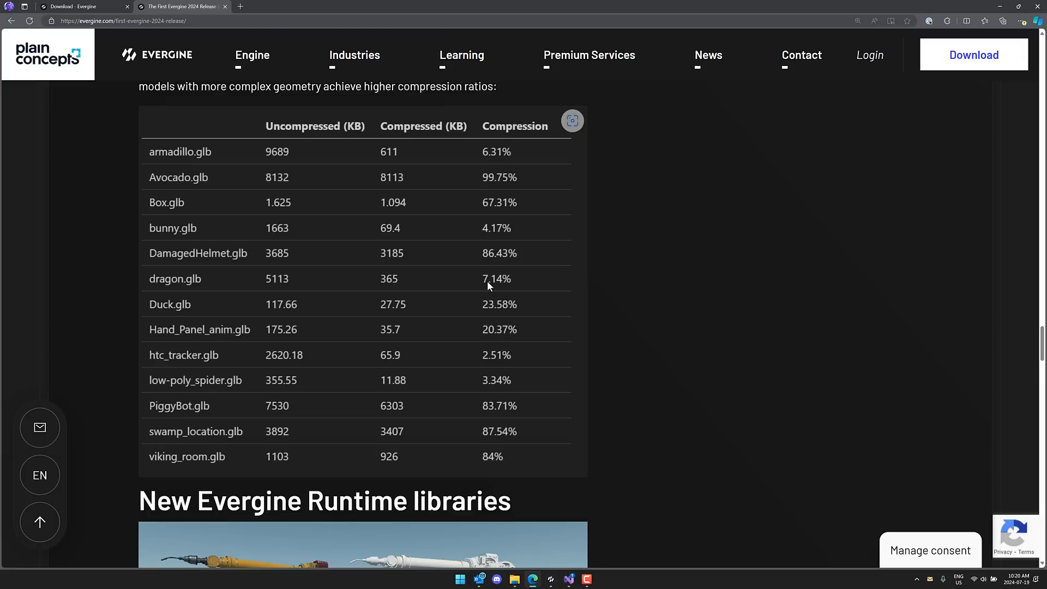
- Scroll the release post through Runtime libraries and MRTK/XRV notes to Future work
scroll(down, 3)
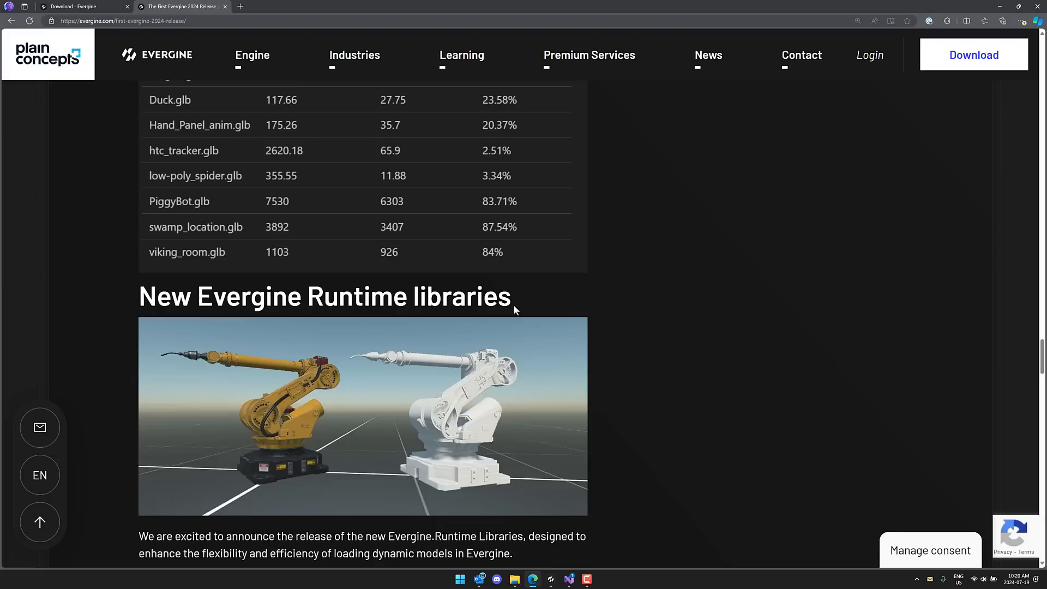
scroll(down, 3)
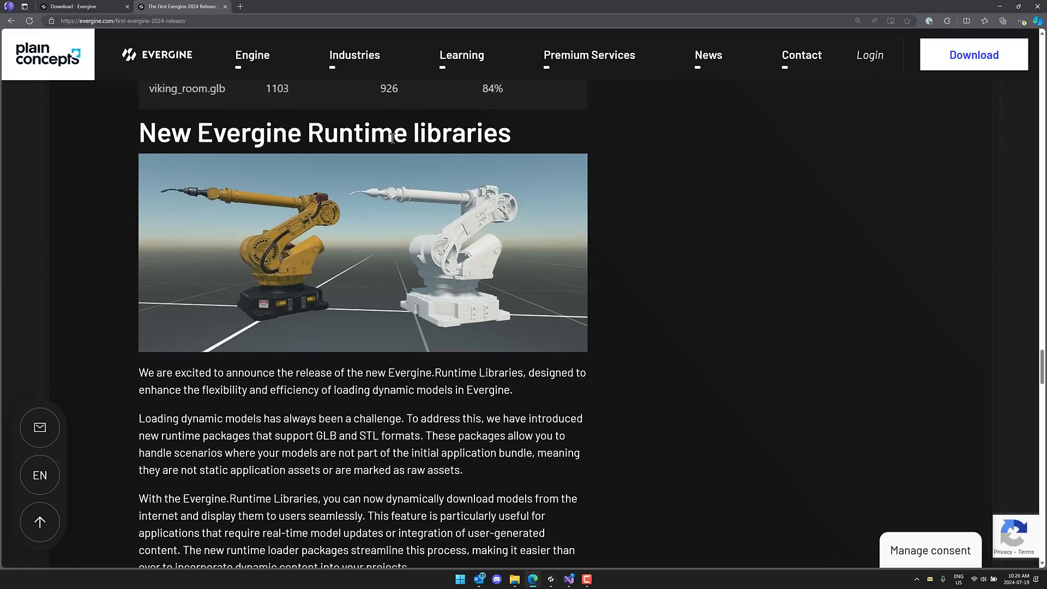
scroll(down, 3)
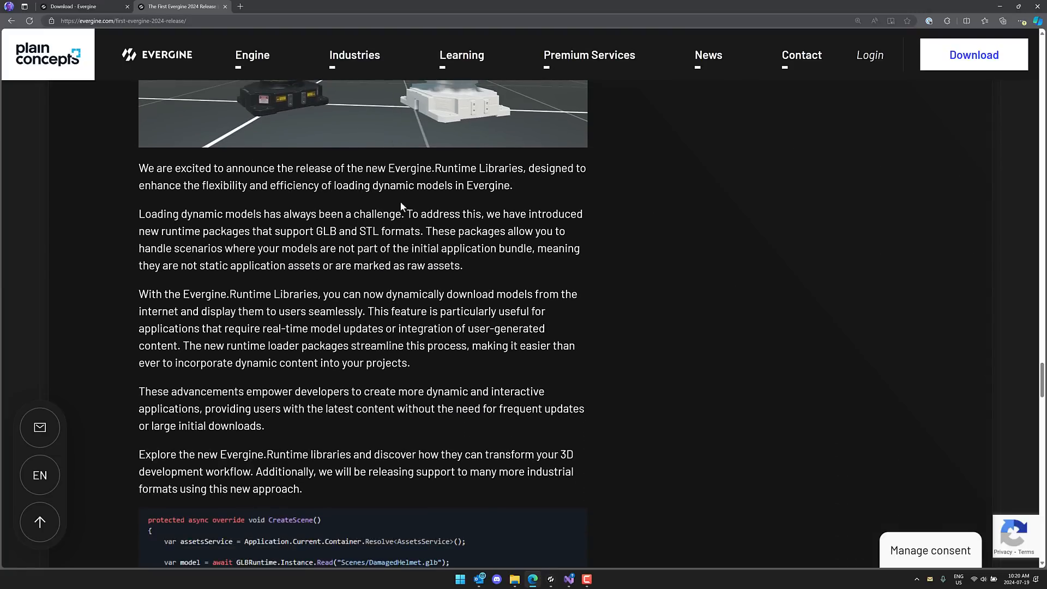
scroll(down, 3)
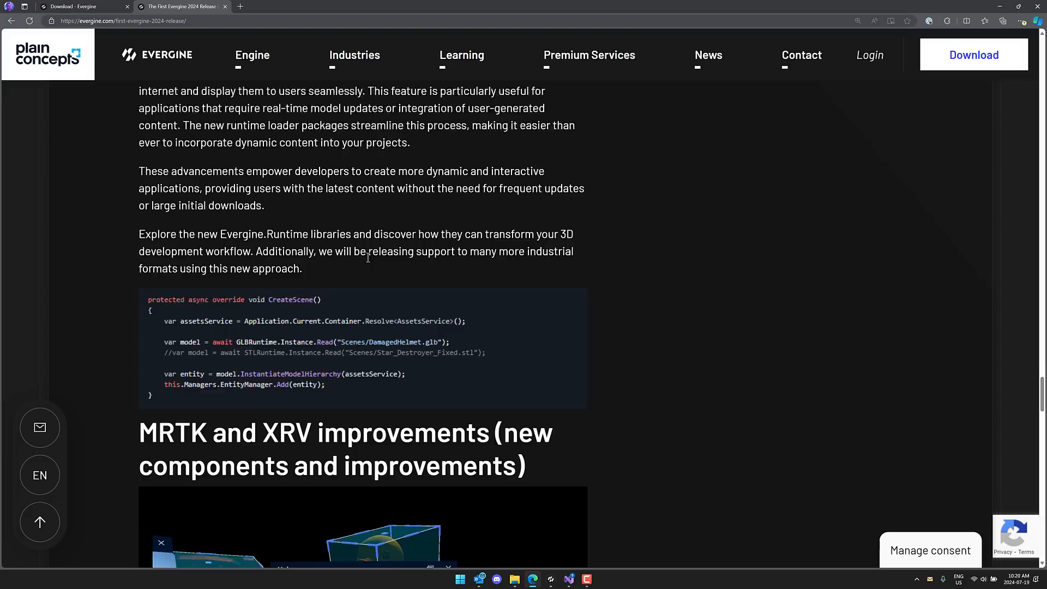
scroll(down, 3)
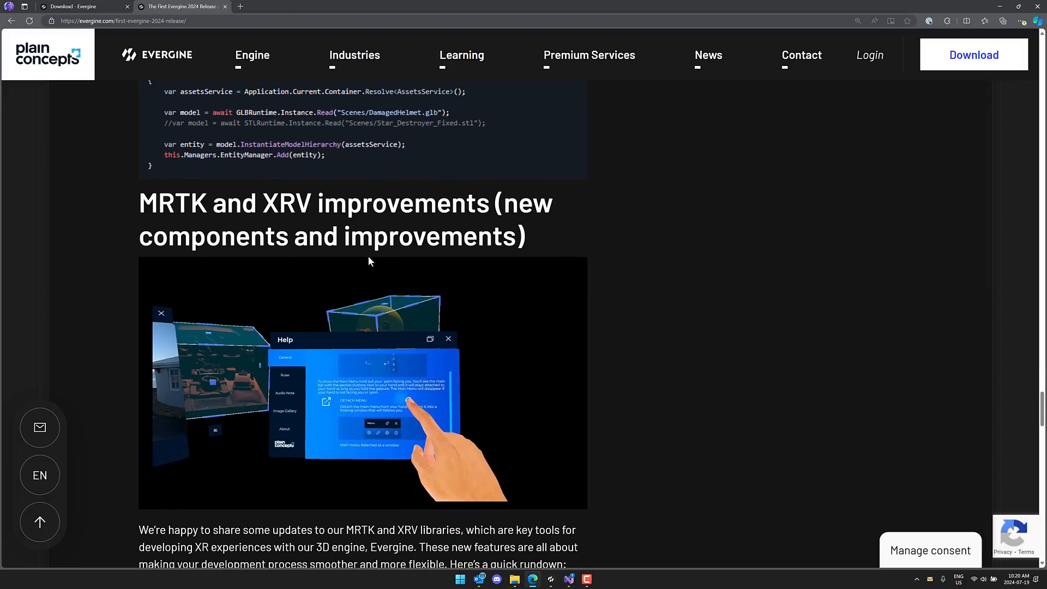
scroll(down, 3)
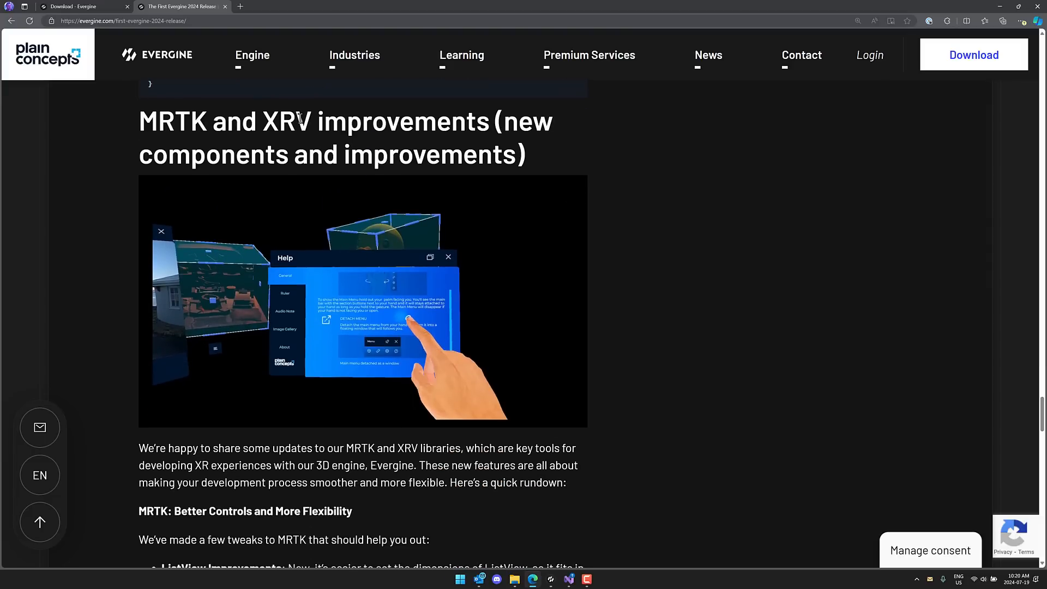
scroll(down, 3)
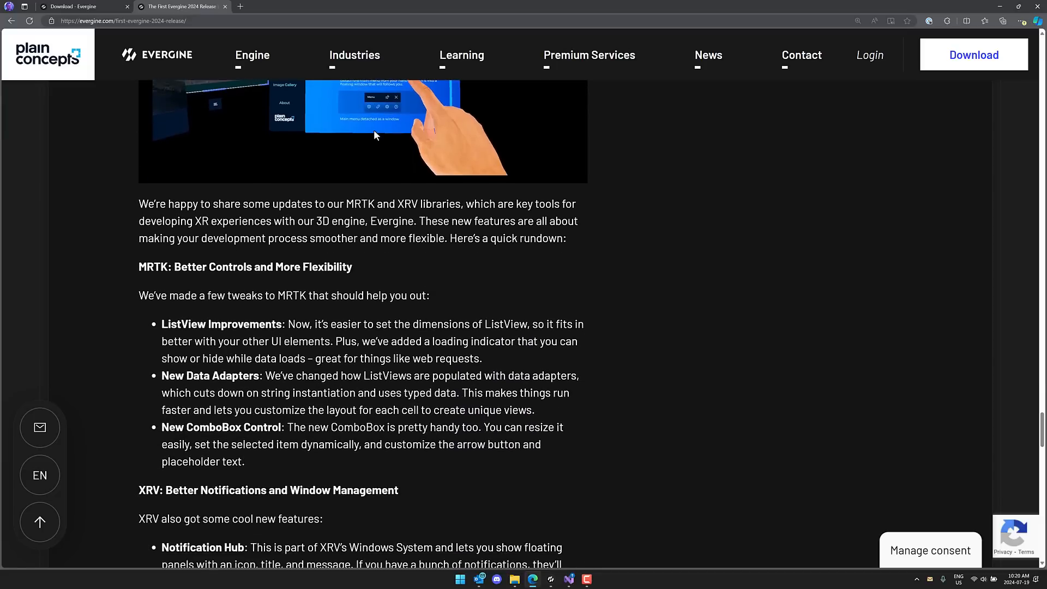
scroll(down, 3)
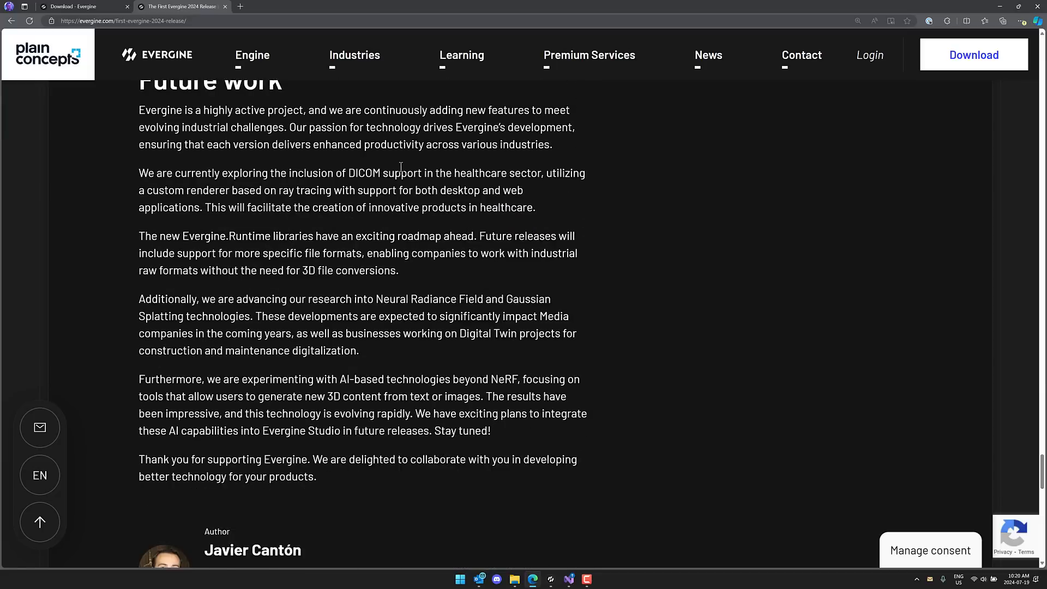
scroll(down, 3)
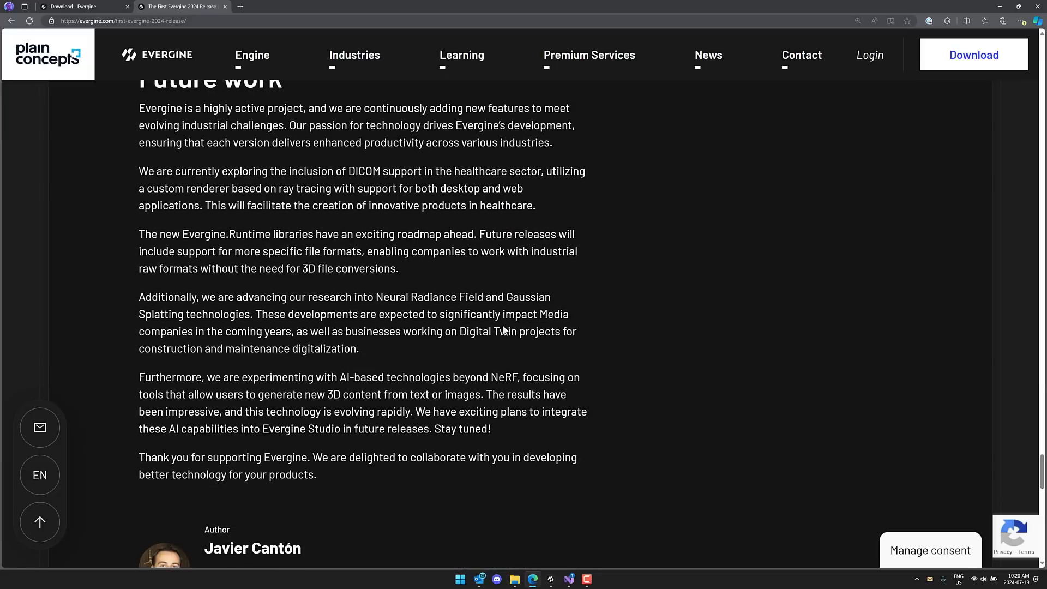
scroll(up, 3)
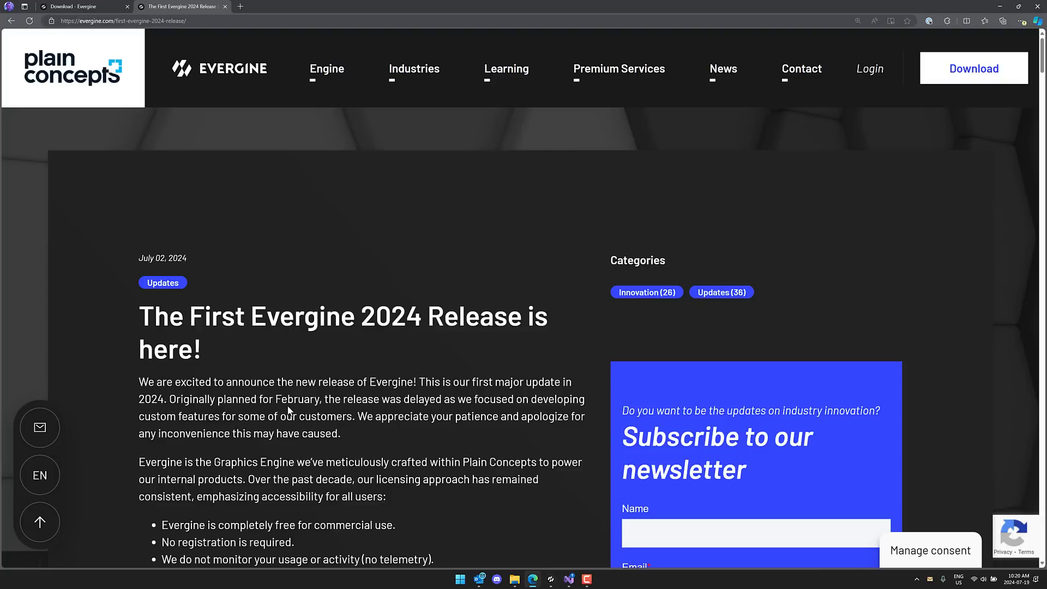
mouse_move(266, 422)
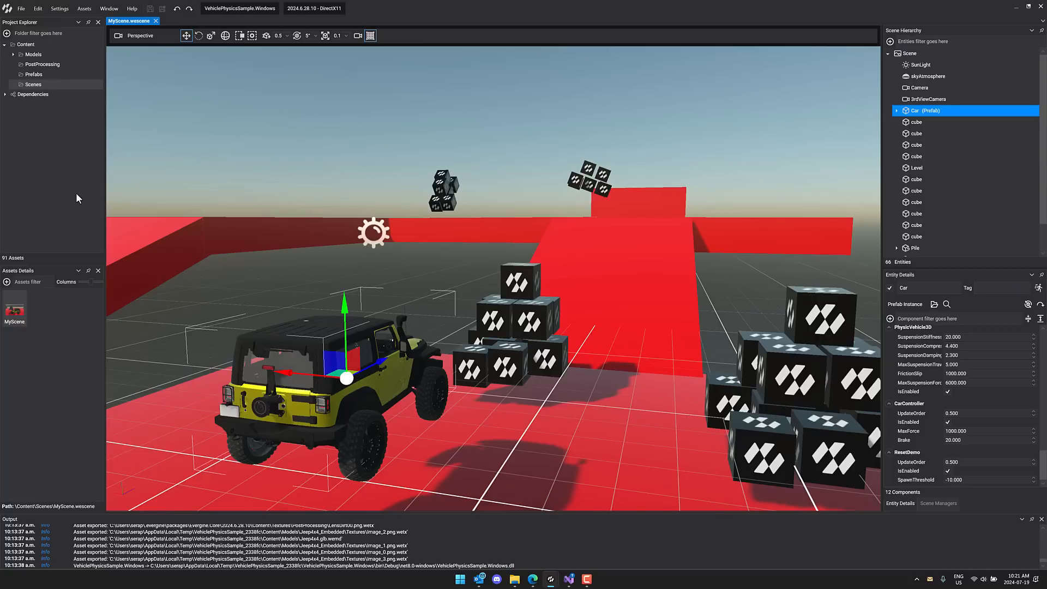
mouse_move(257, 51)
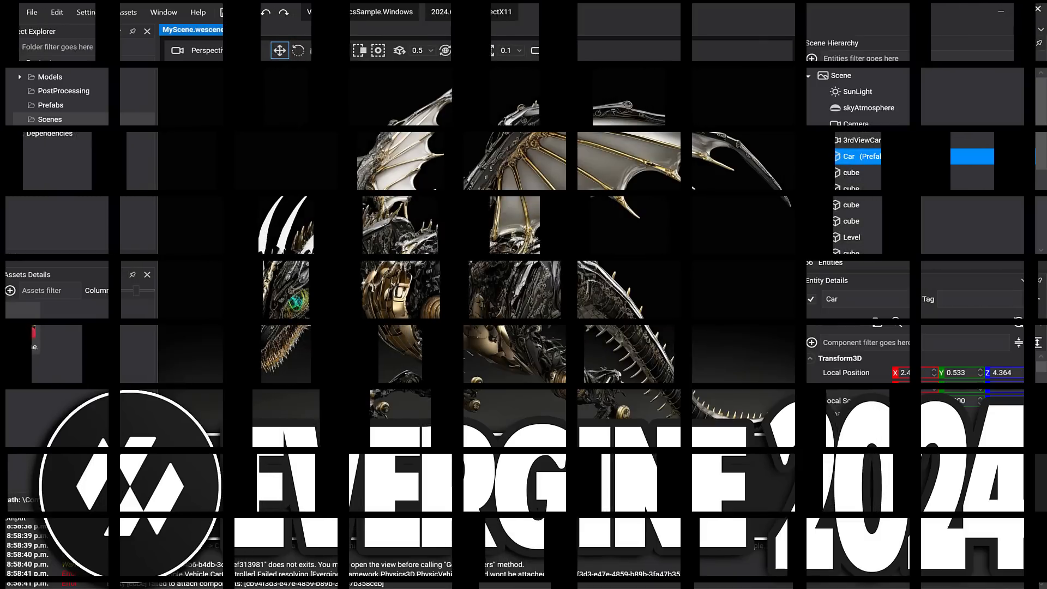
- Switch to the Evergine Studio window showing MyScene.wescene with the jeep and crates
click(857, 156)
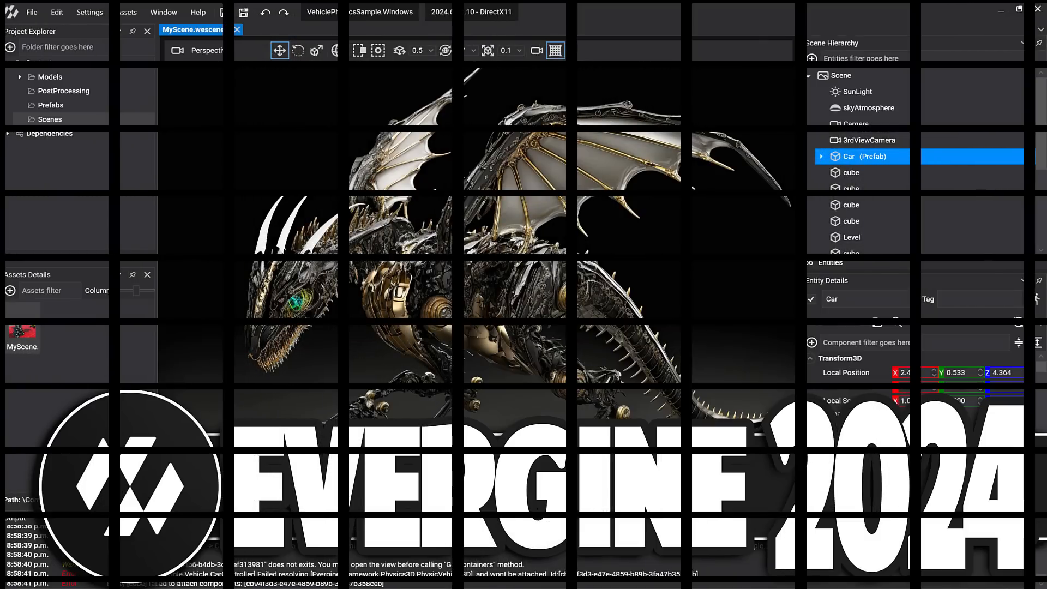